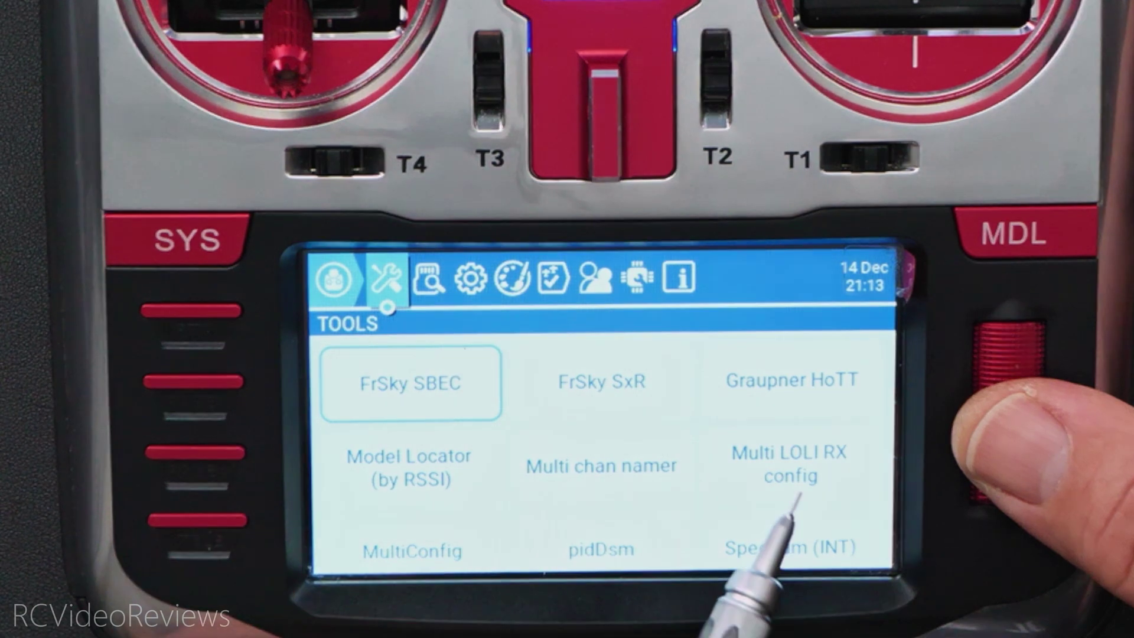
Scroll through the SD card's top-level folders in File Explorer
scroll("down", 3)
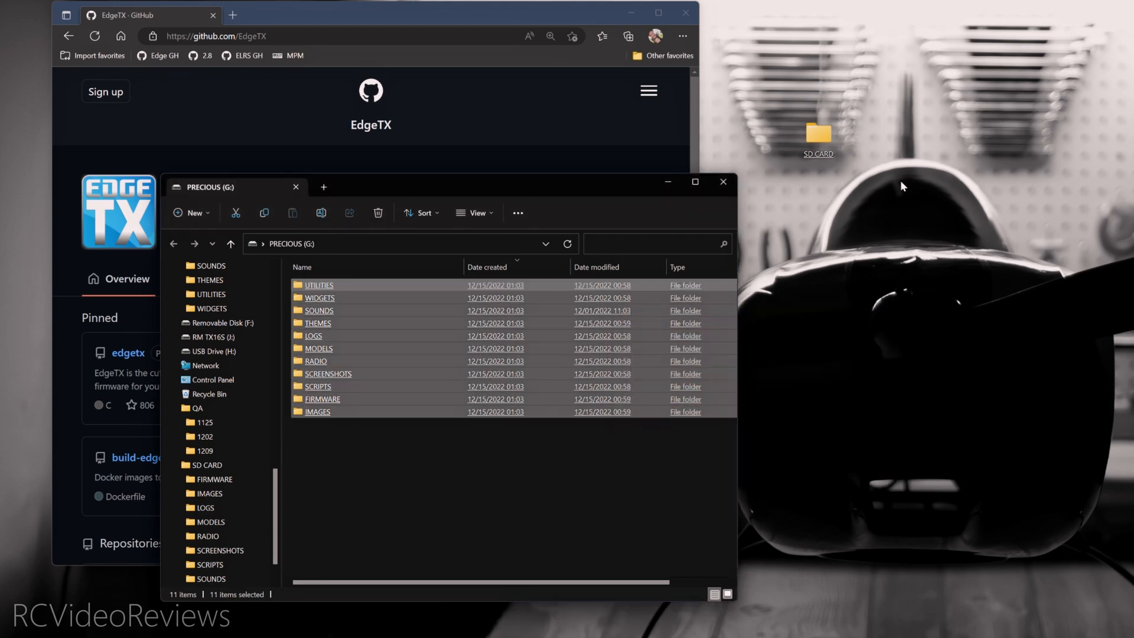
mouse_move(804, 147)
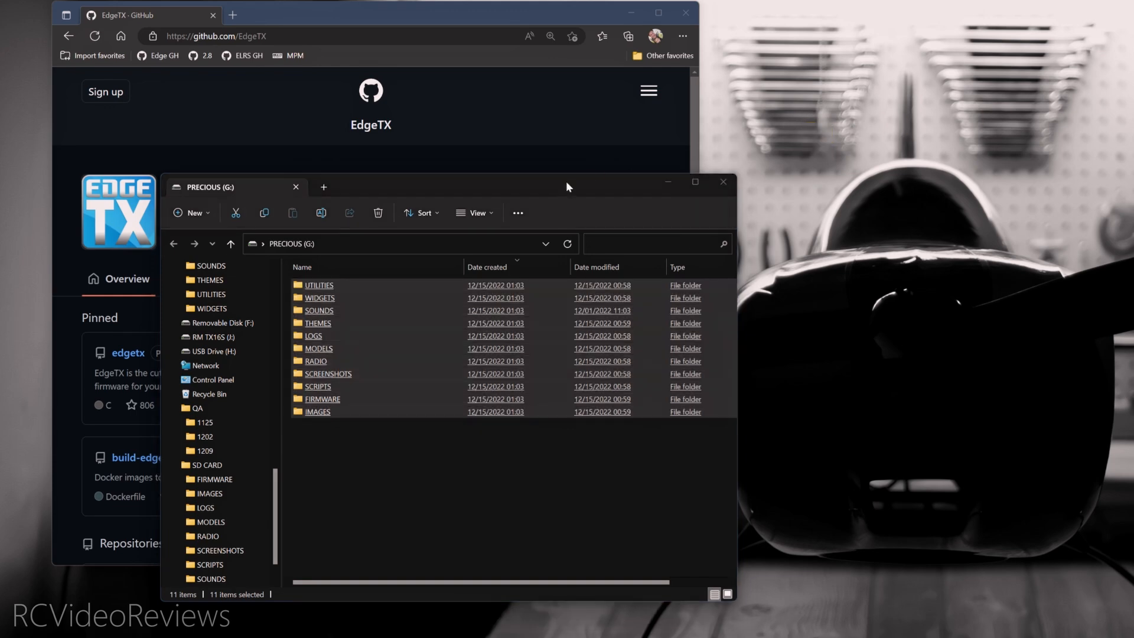
Open the SD card's SCRIPTS\TOOLS folder
left_click_drag(568, 187, 545, 90)
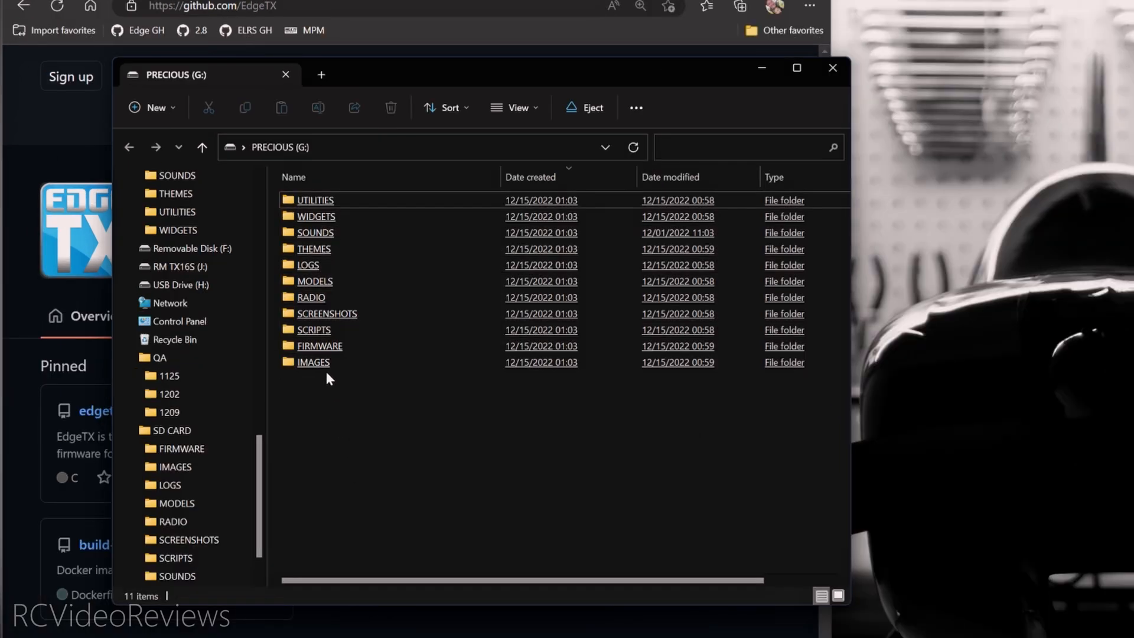
double_click(314, 330)
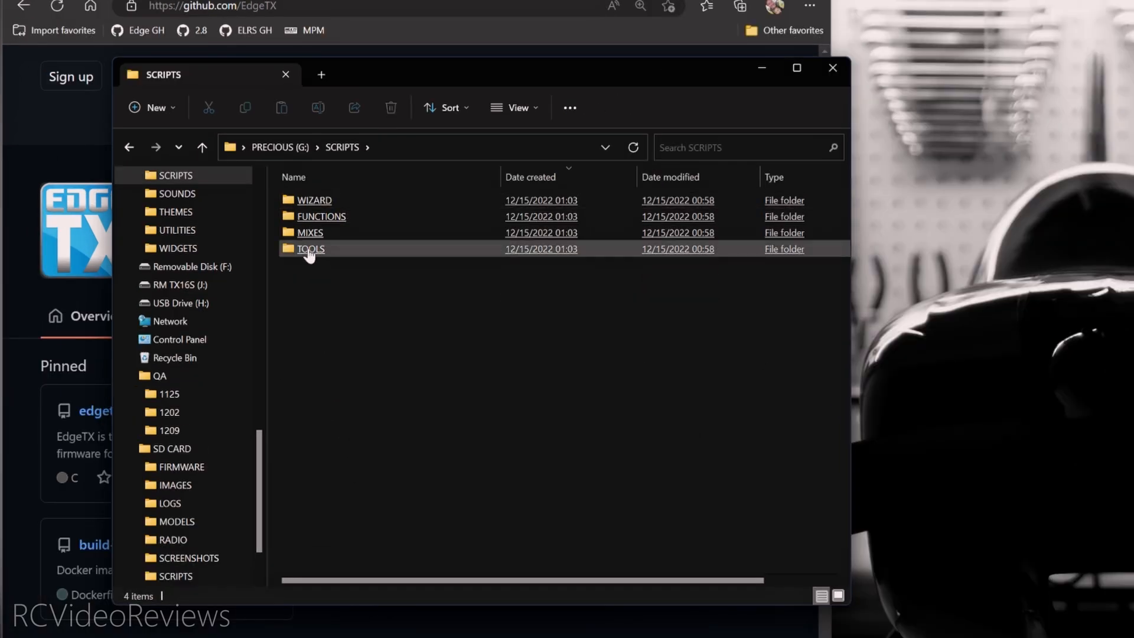
double_click(311, 249)
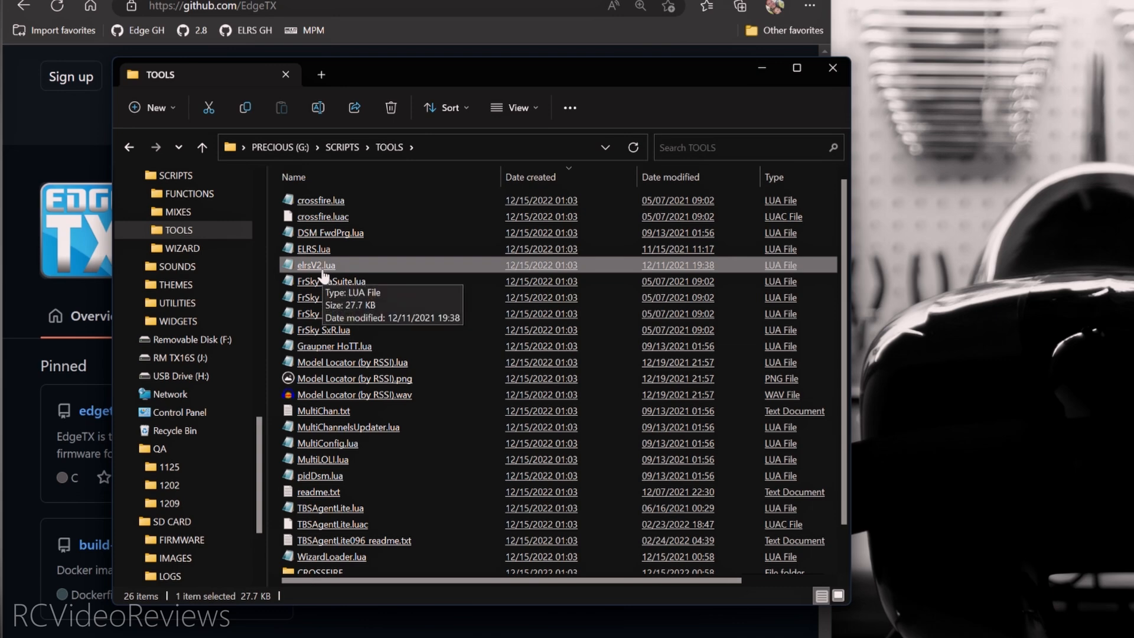
mouse_move(337, 313)
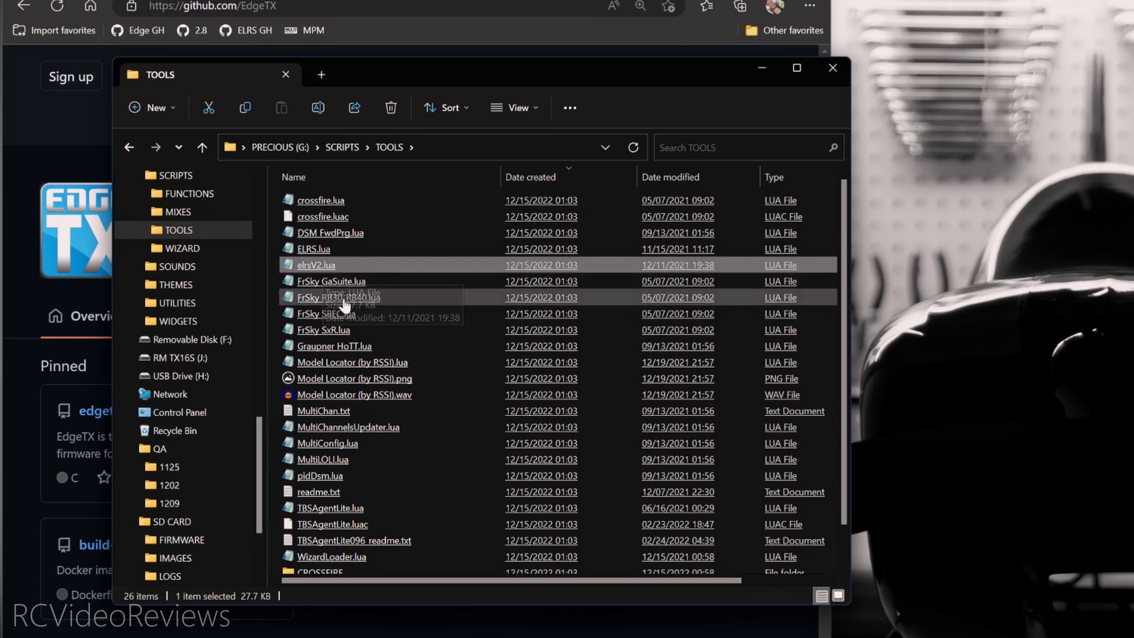
Delete the old ELRS, FrSky, DSM and MultiLOLI tool scripts
left_click(331, 281)
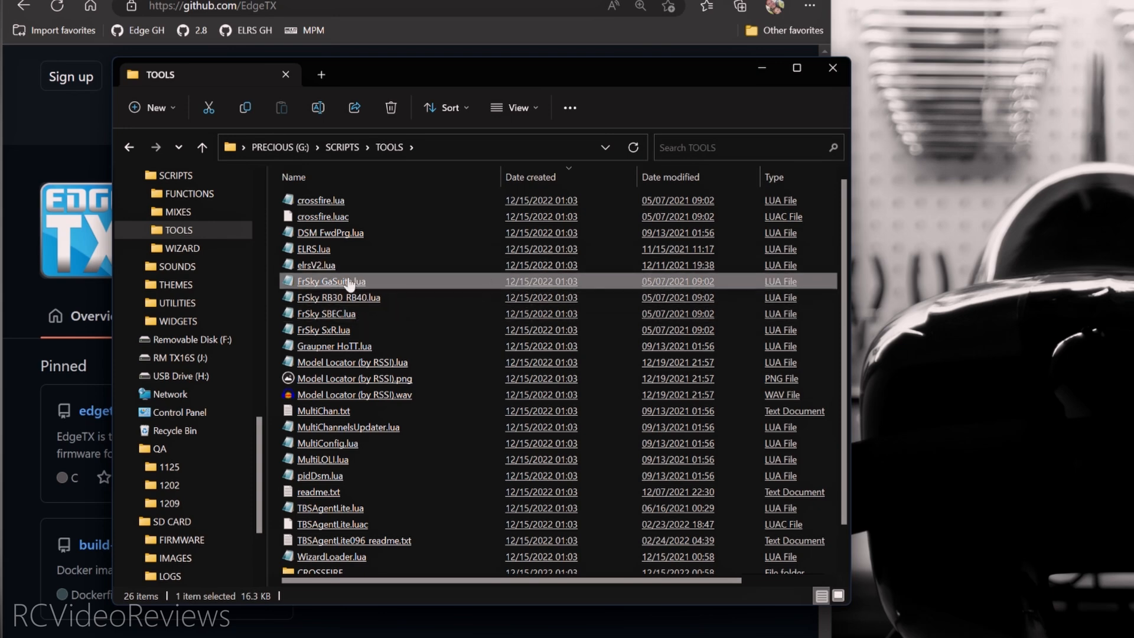
right_click(331, 281)
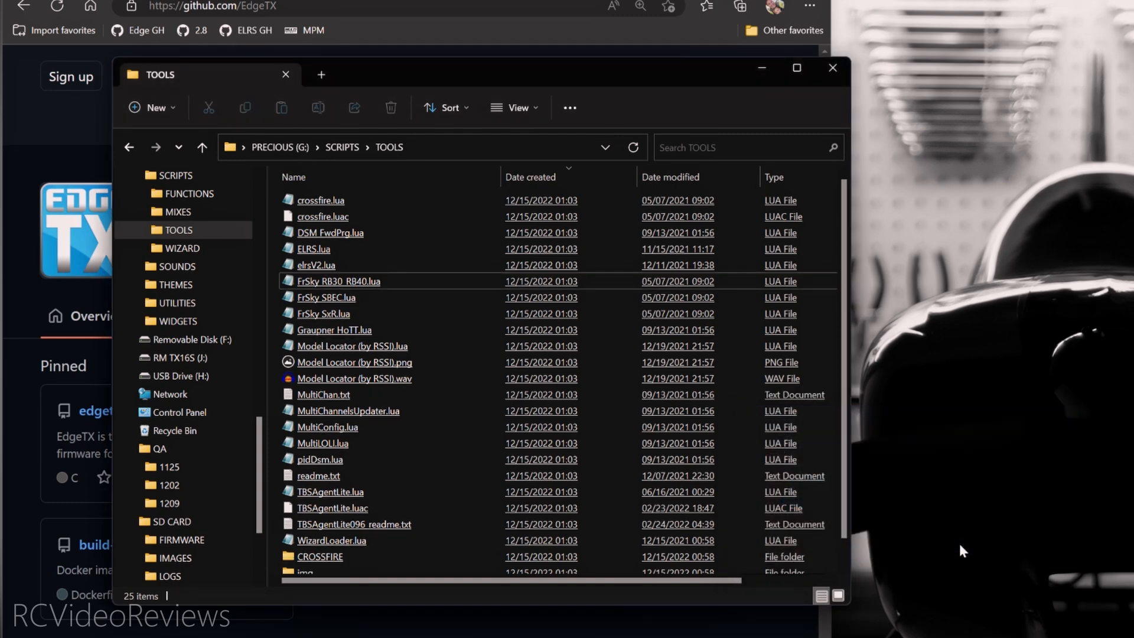
right_click(338, 282)
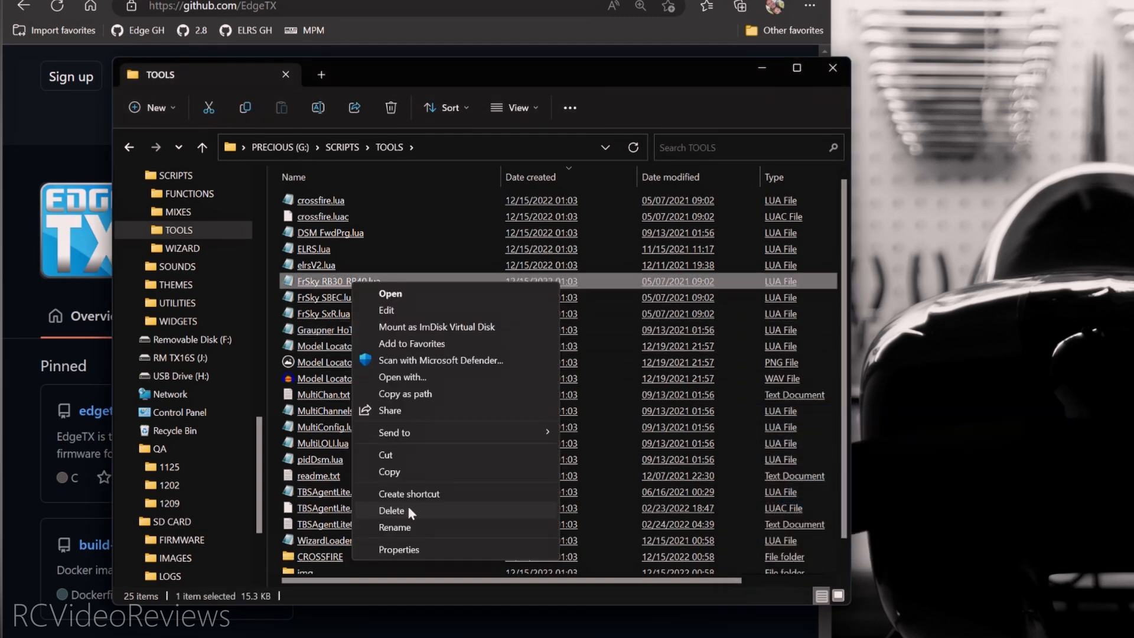
left_click(391, 510)
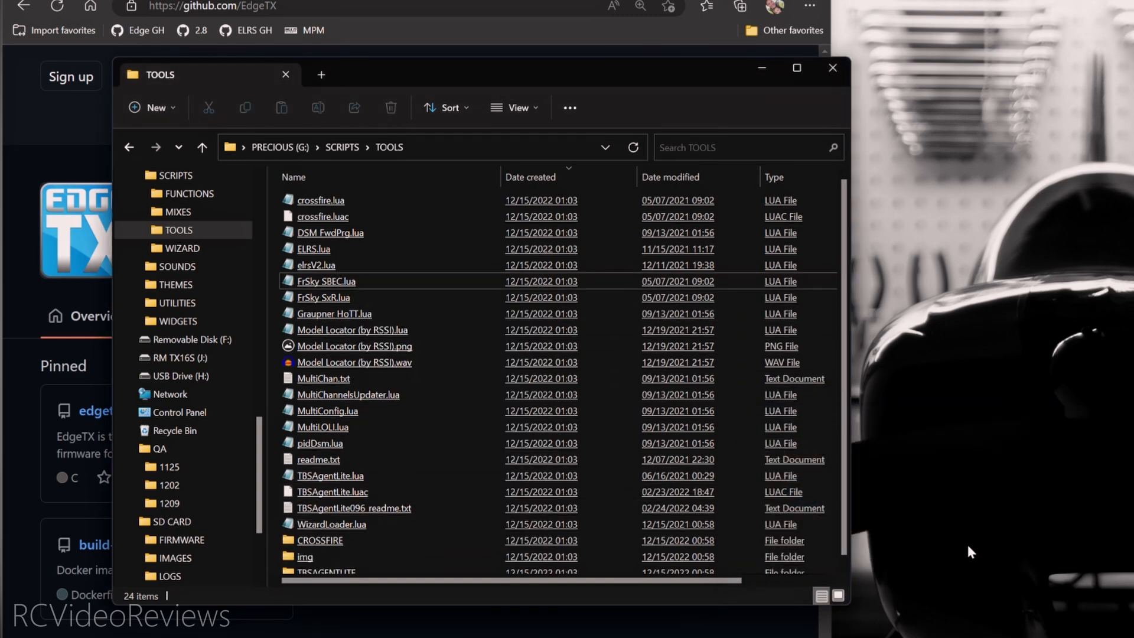
right_click(314, 248)
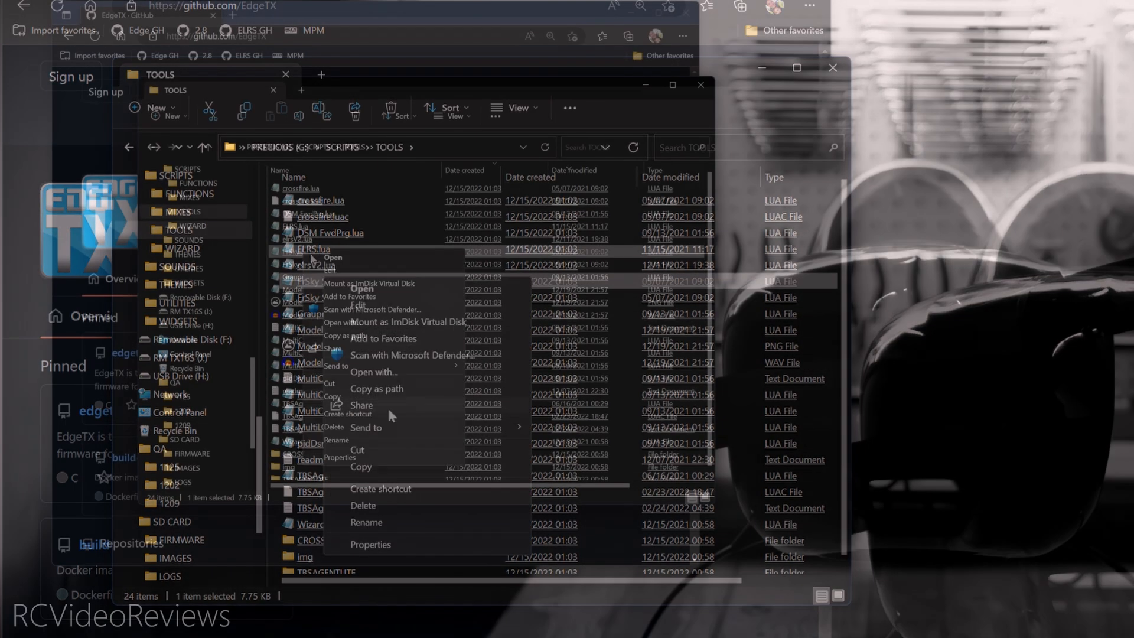
left_click(363, 505)
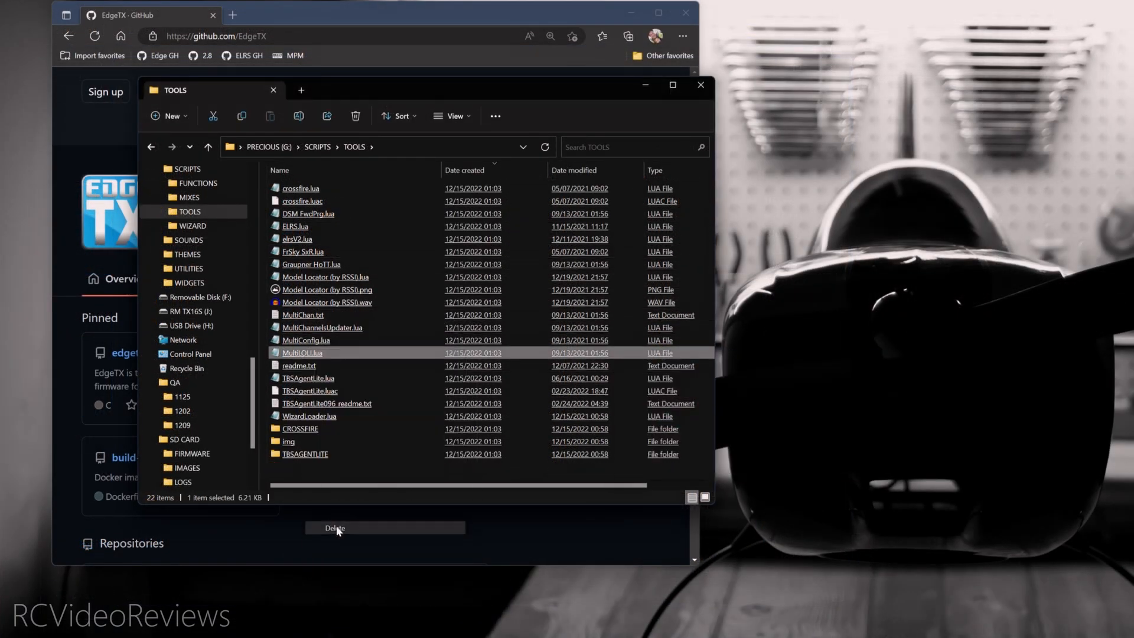
left_click(335, 527)
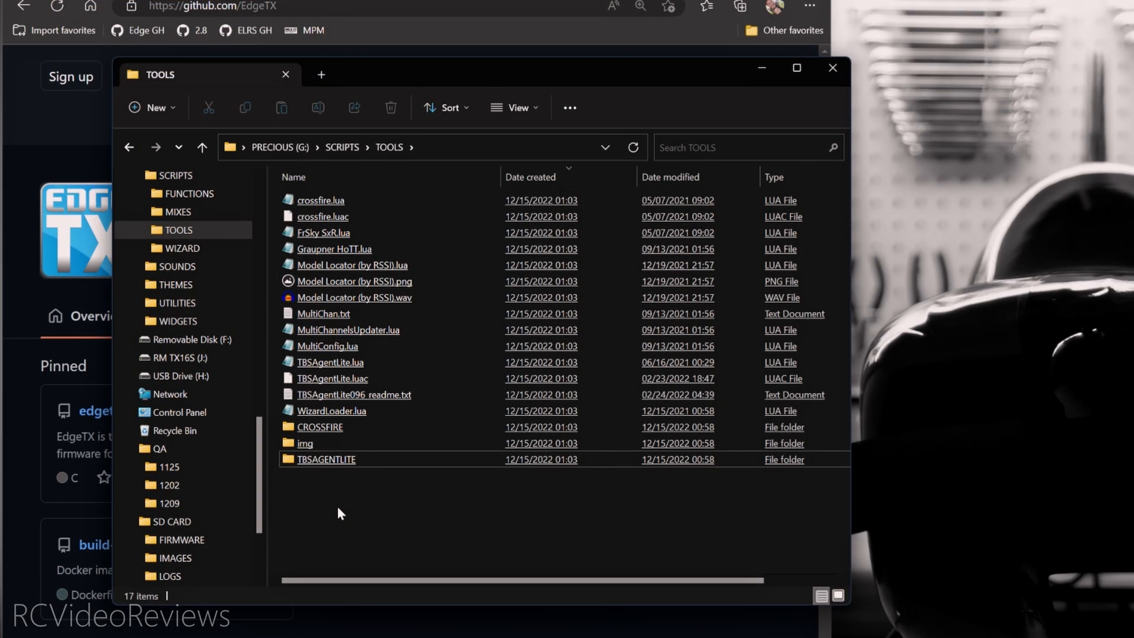
mouse_move(347, 511)
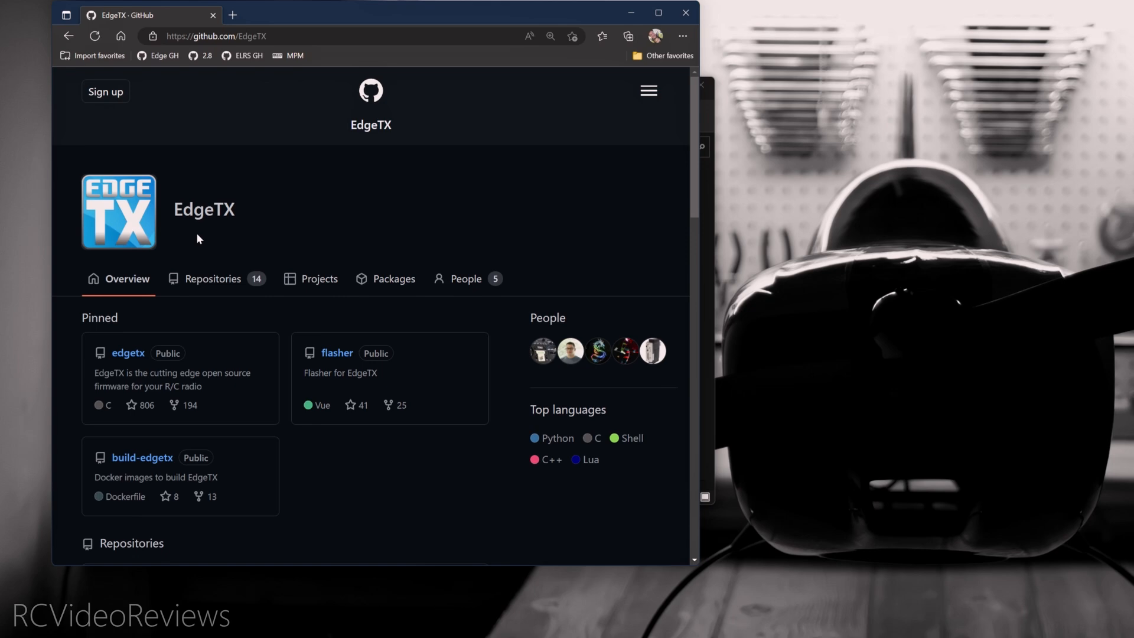
Open EdgeTX's lua-scripts repository and follow its README's ExpressLRS configurator link
scroll("down", 3)
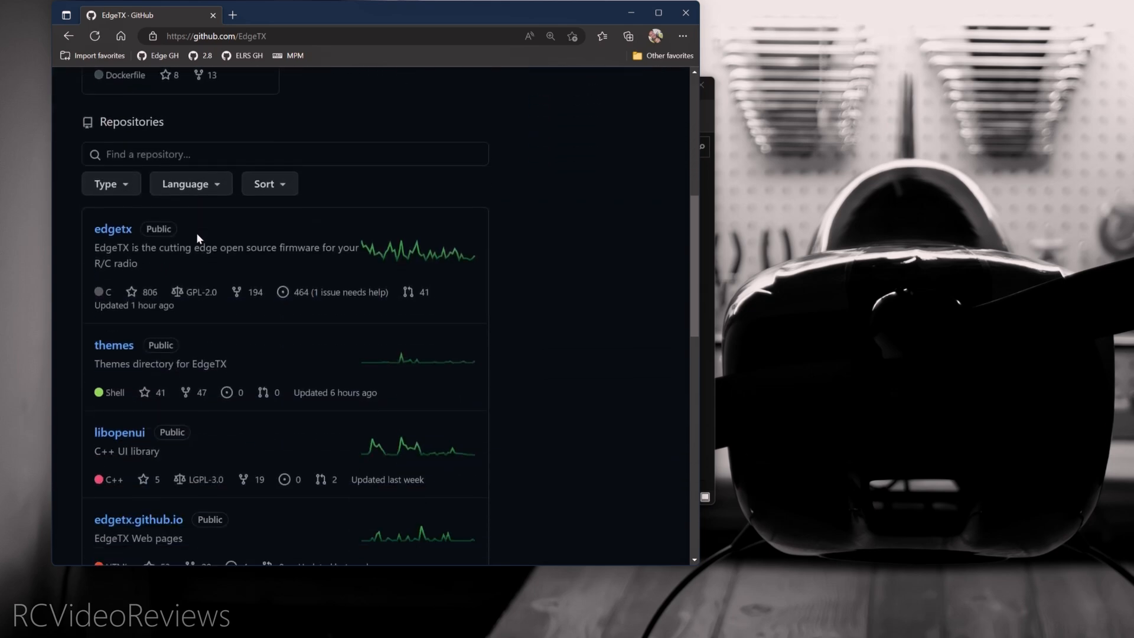
scroll("down", 3)
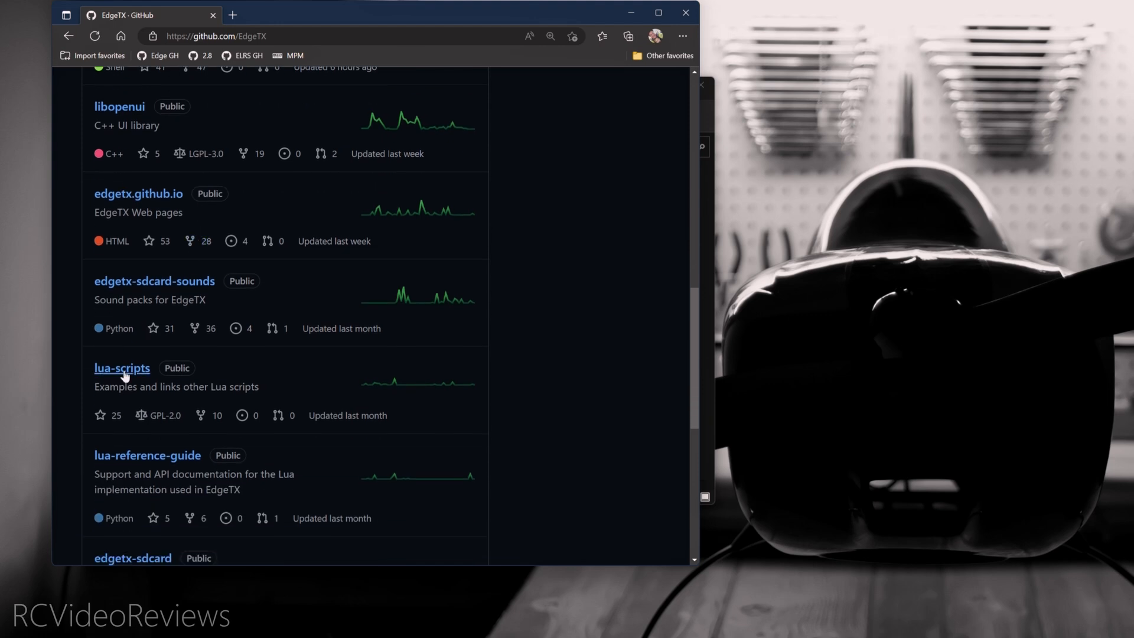
left_click(122, 368)
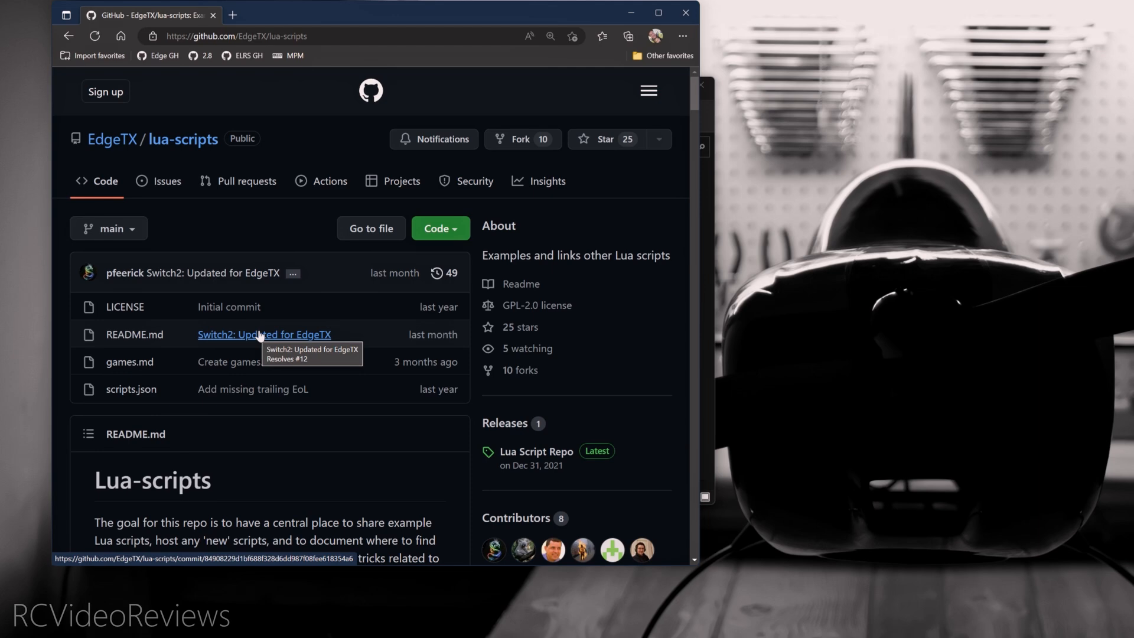
scroll("down", 3)
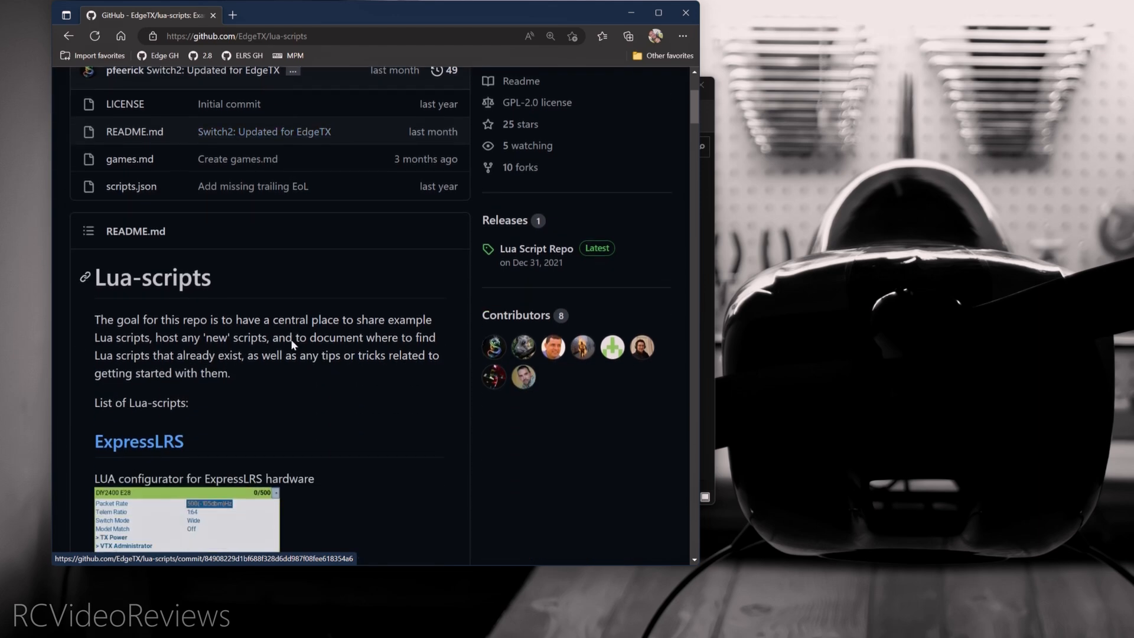
scroll("down", 3)
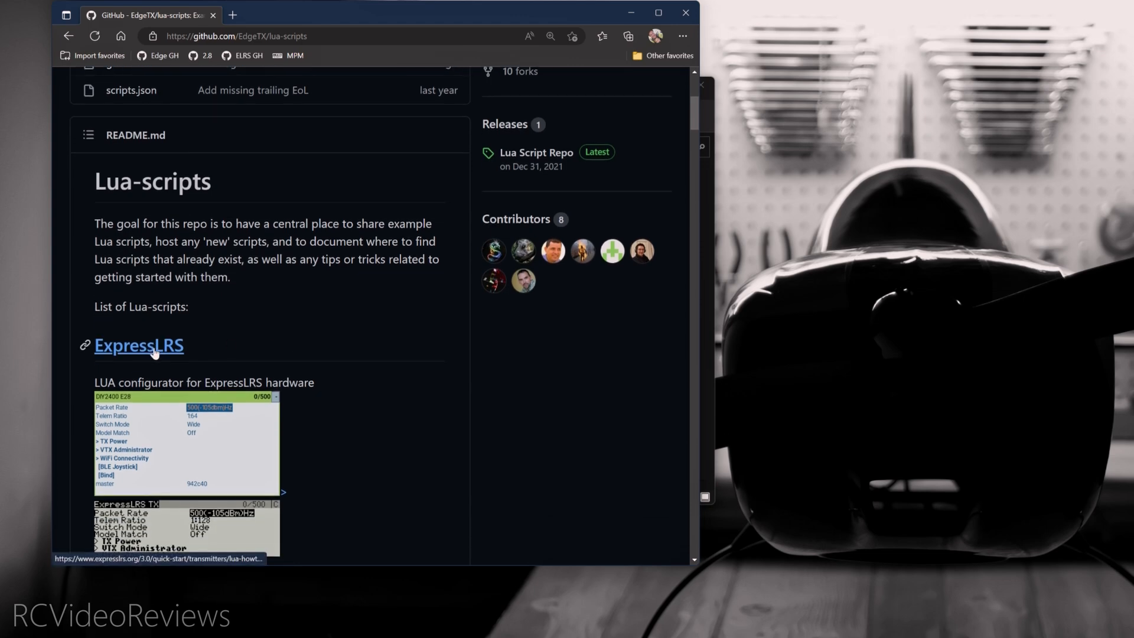
left_click(139, 345)
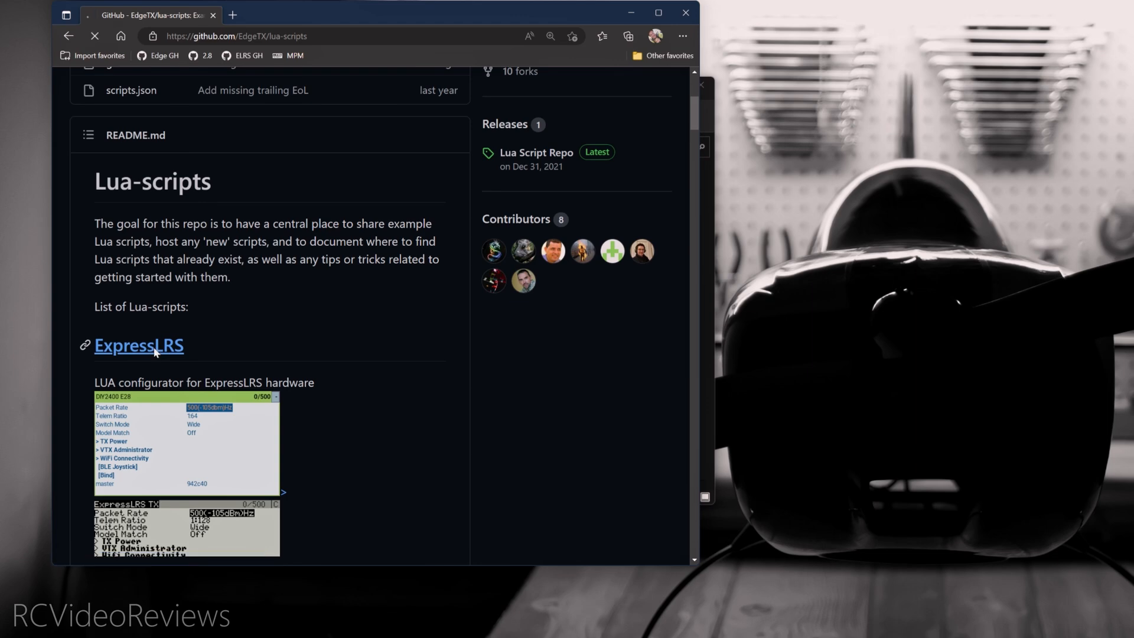
Save the ELRSv3 Lua script download link to the desktop as elrsV3.lua
left_click(138, 345)
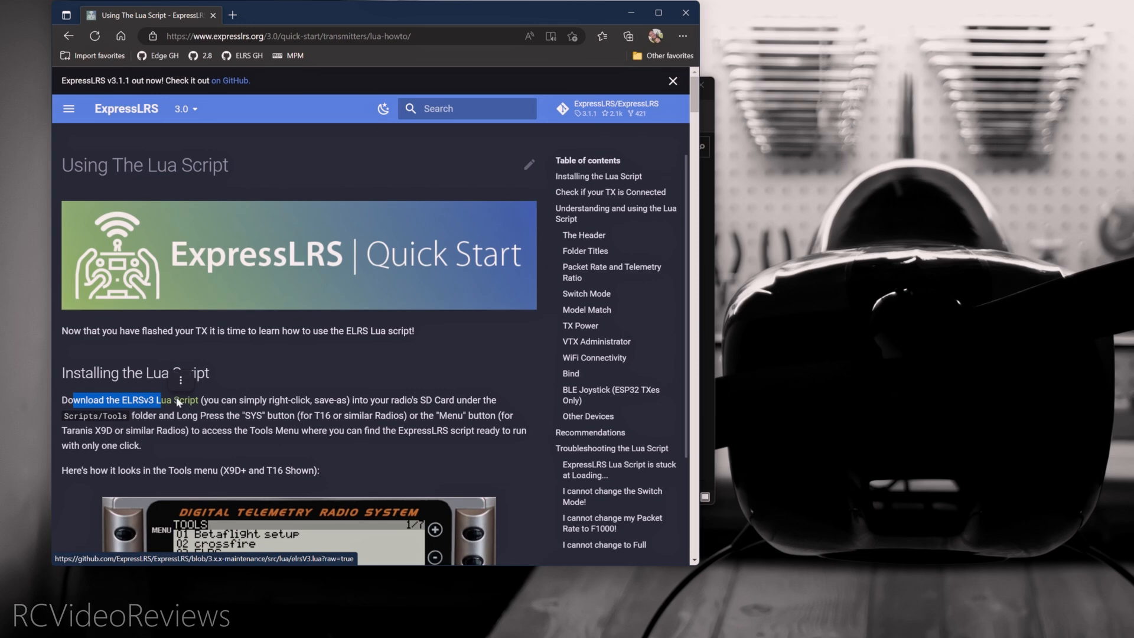
right_click(144, 400)
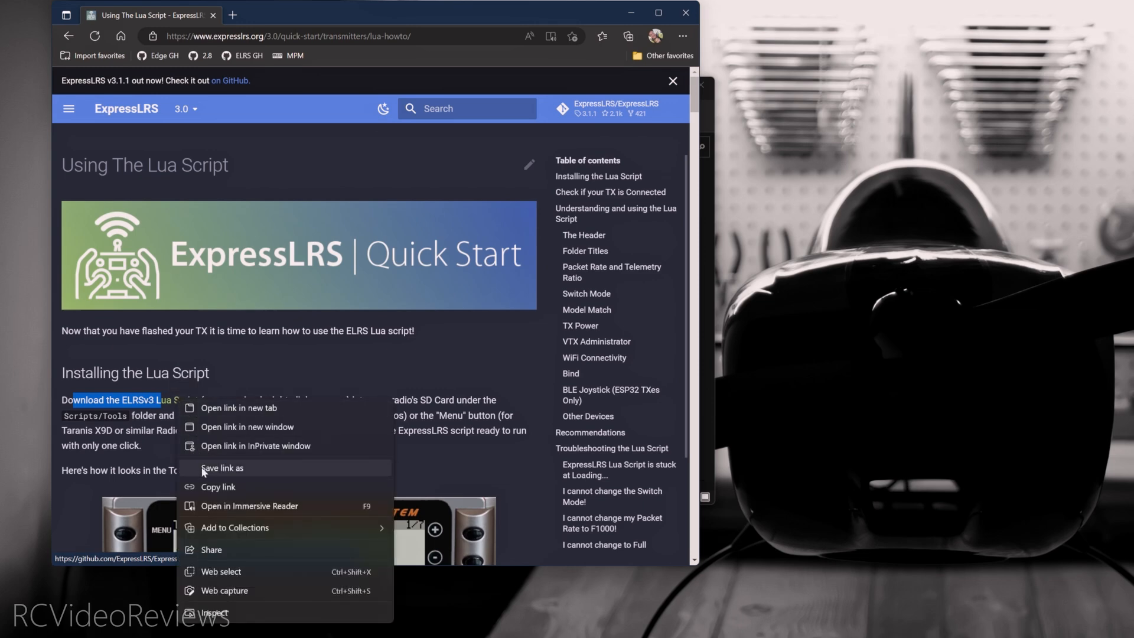
left_click(222, 467)
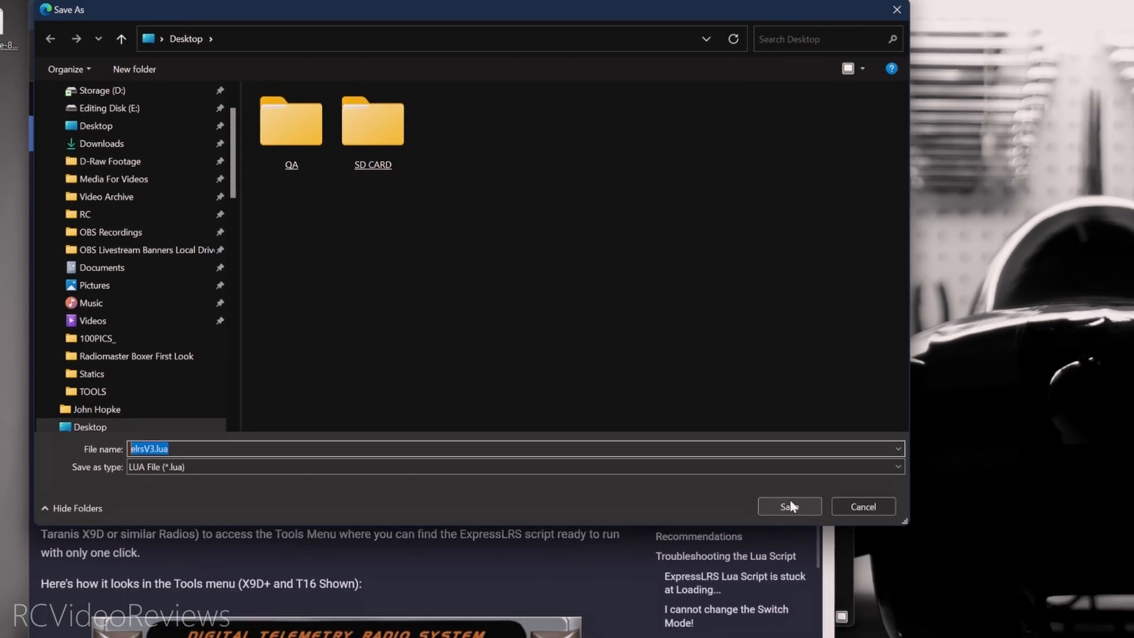
left_click(789, 507)
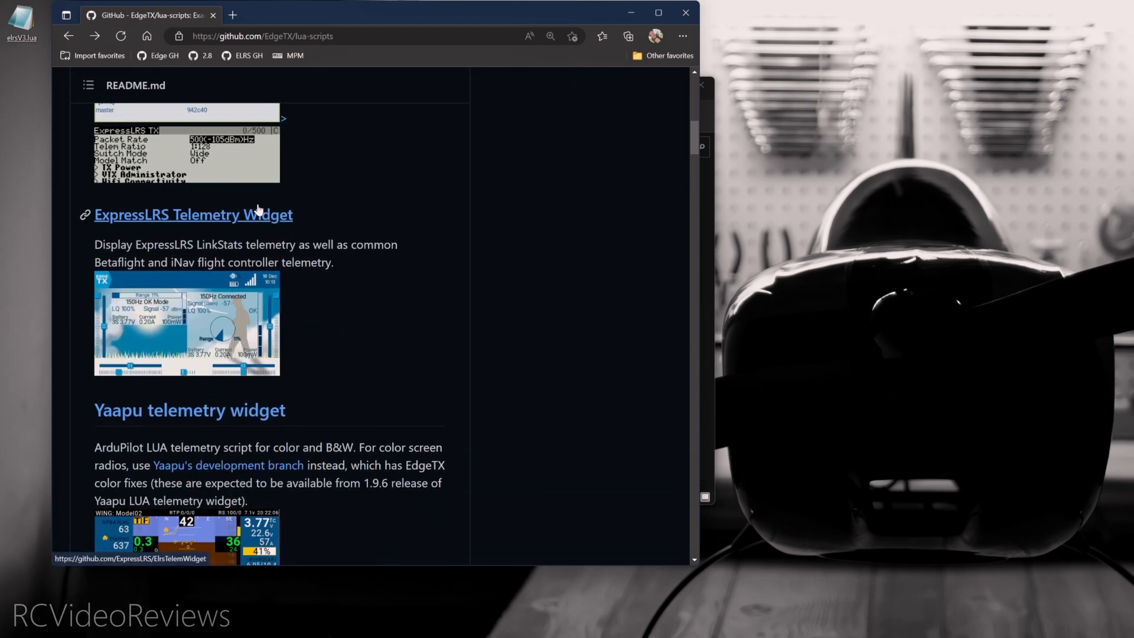
Scroll the lua-scripts README to FM2M ToolBox and follow its heading link
scroll("down", 3)
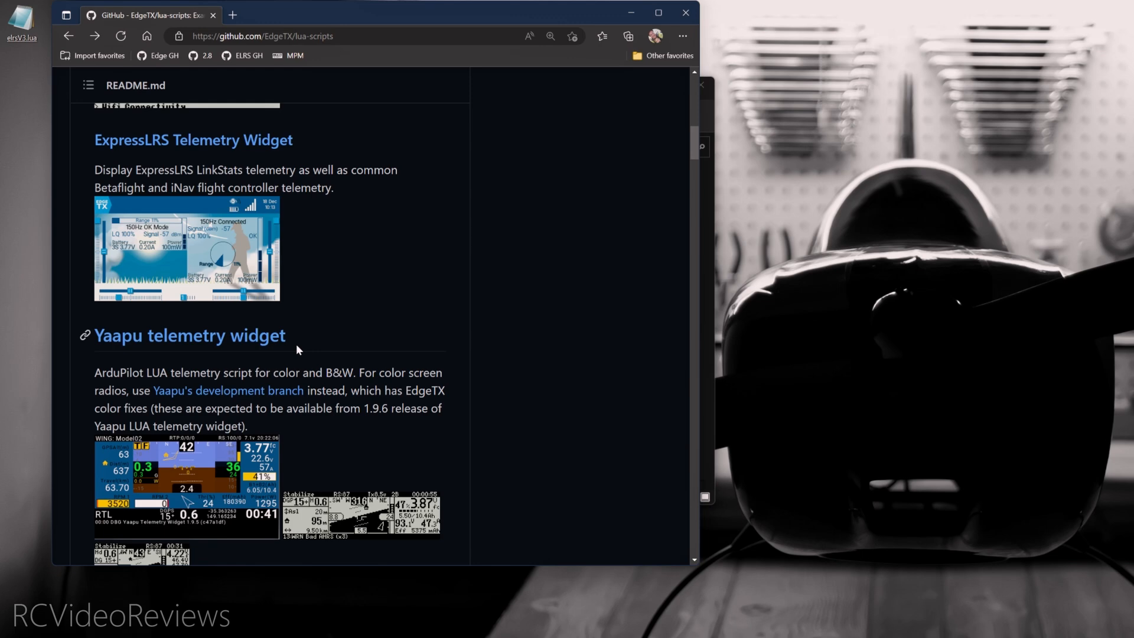
scroll("down", 3)
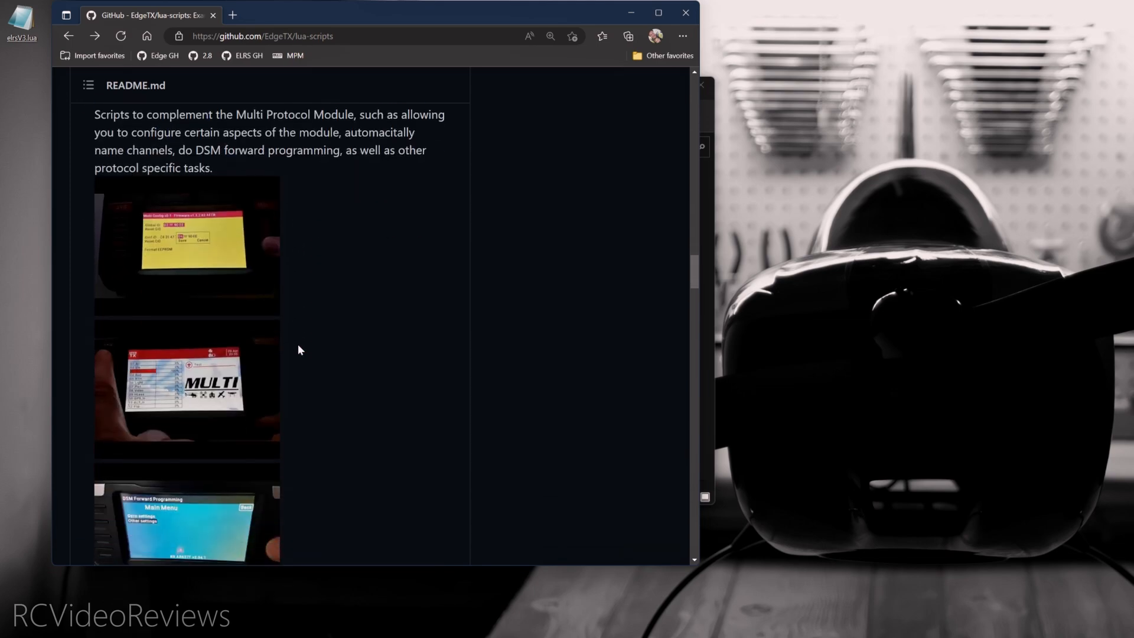
scroll("down", 3)
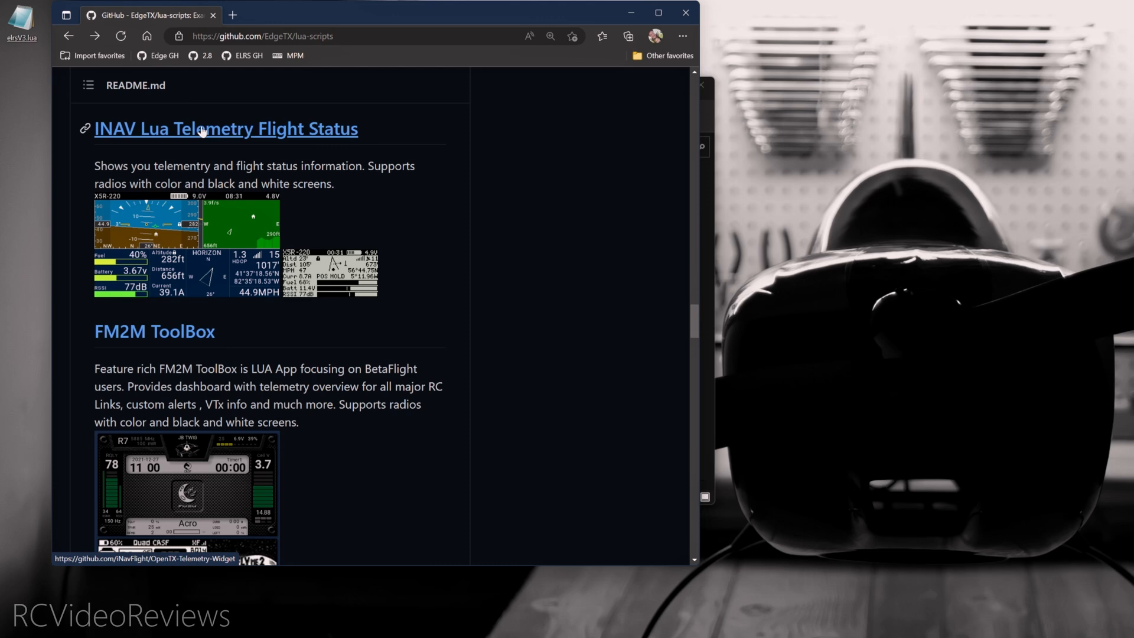
mouse_move(226, 336)
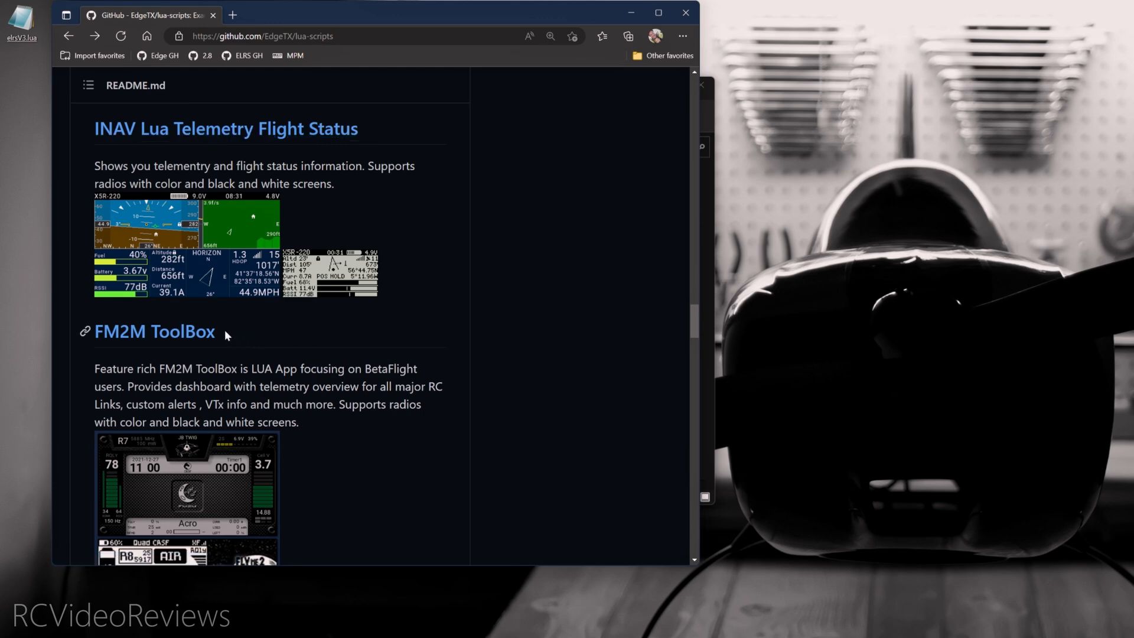
mouse_move(169, 336)
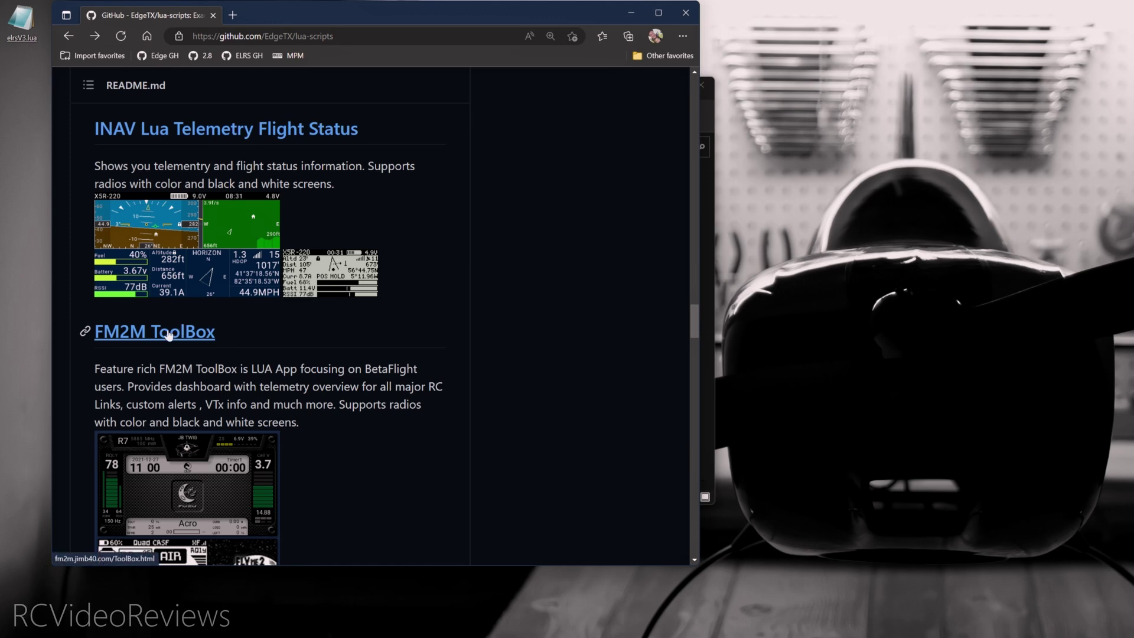
left_click(153, 332)
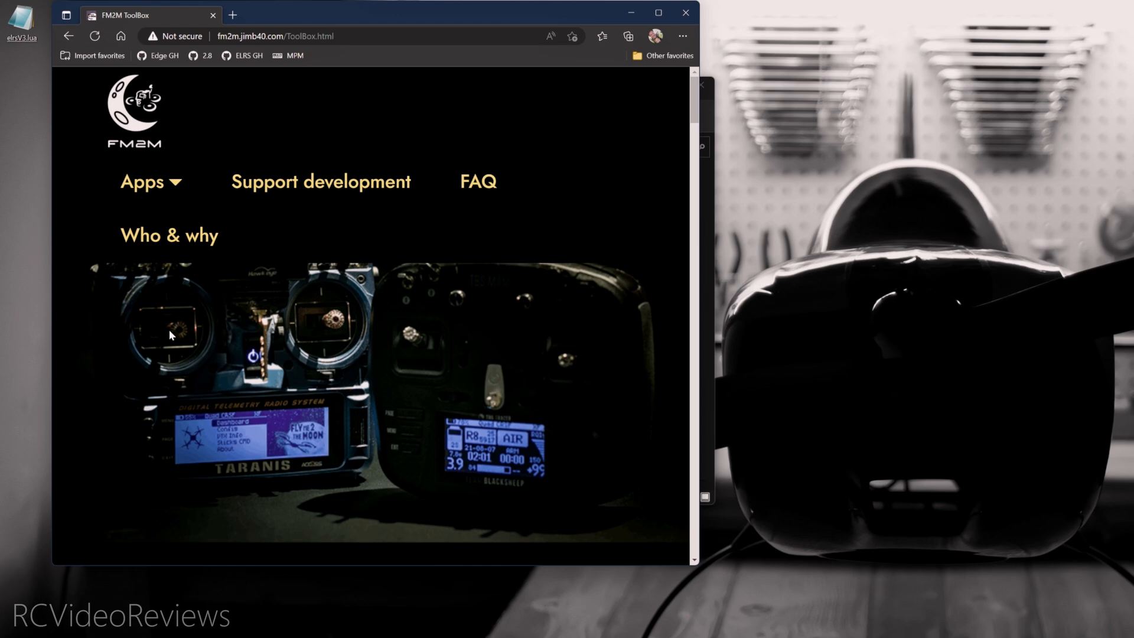
mouse_move(180, 324)
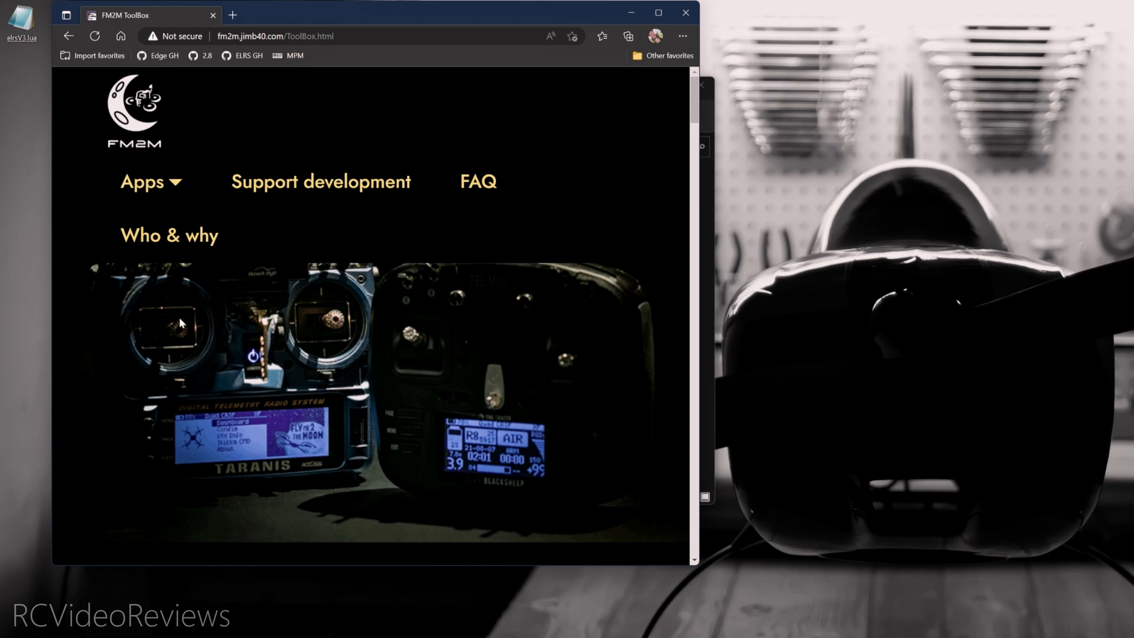
Follow 'Get FM2M ToolBox Now' and scroll the support page to its download link
scroll("down", 3)
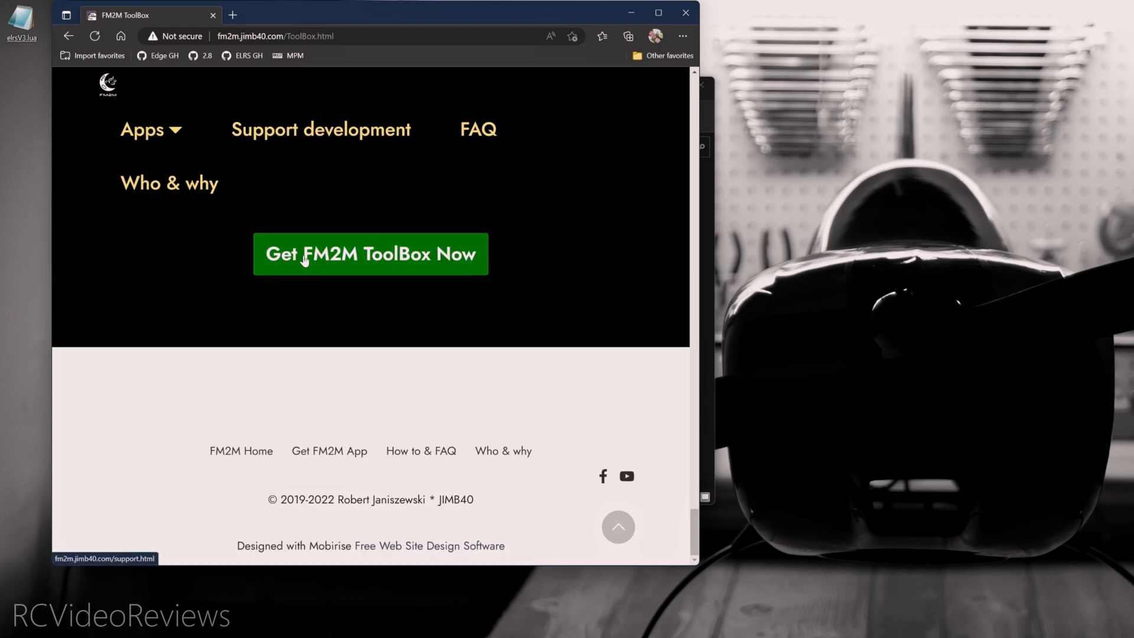
left_click(371, 254)
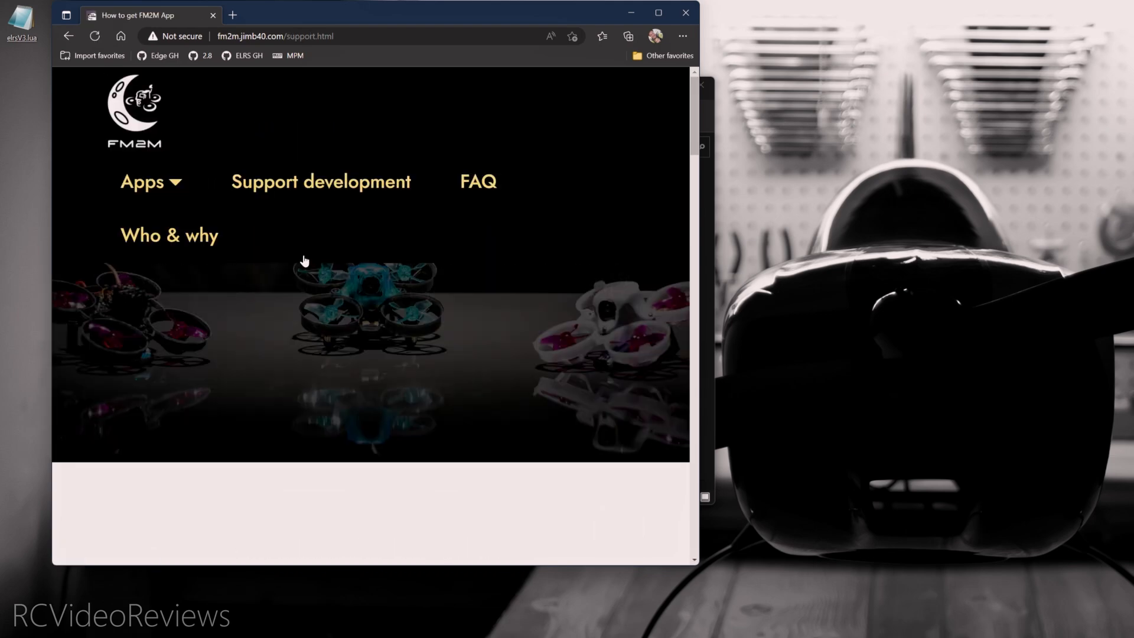
scroll("down", 3)
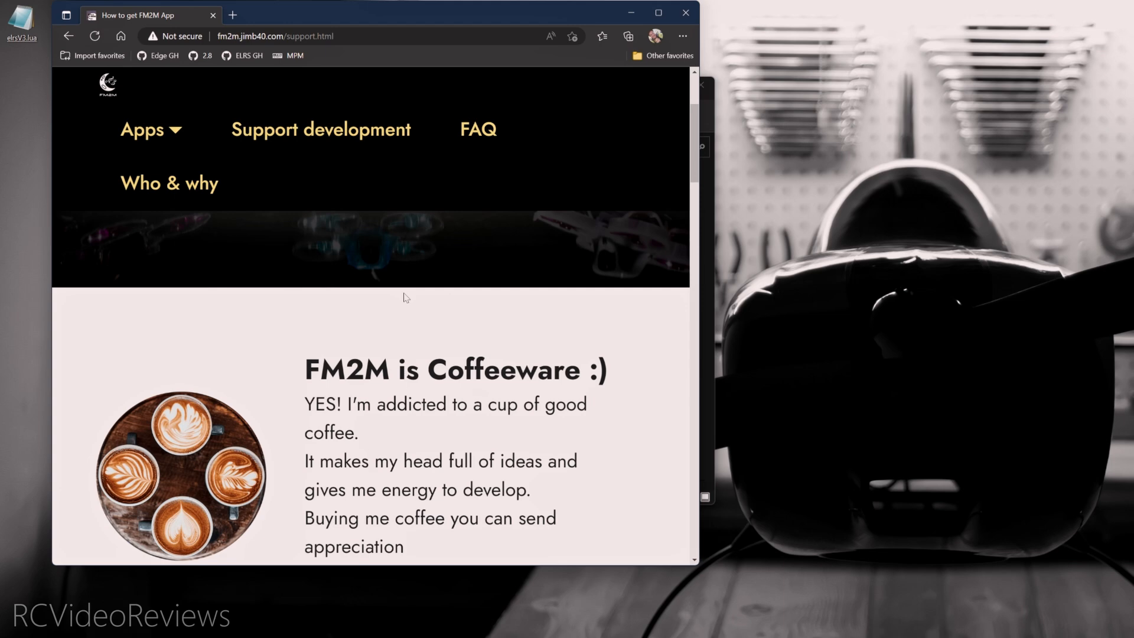
scroll("down", 3)
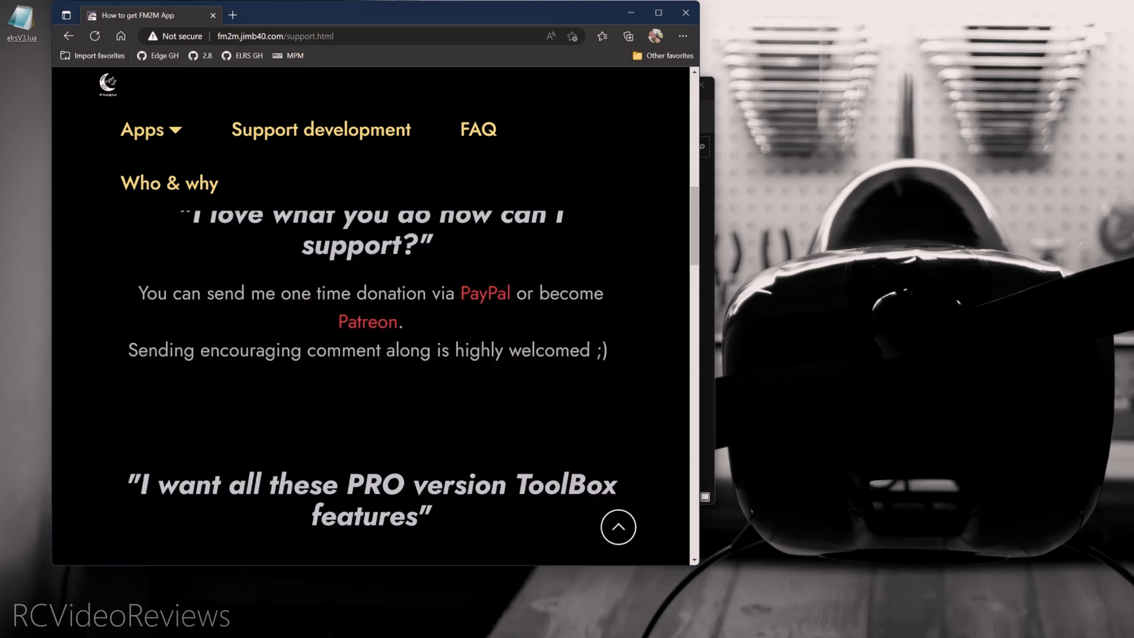
scroll("down", 3)
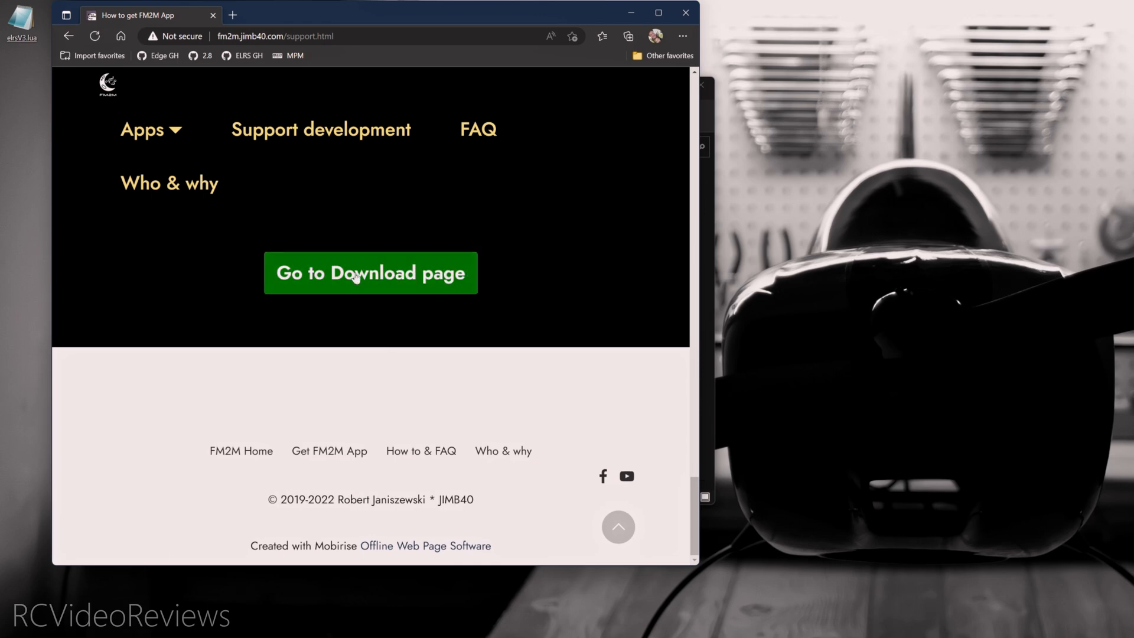
Download FM2M ToolBox 0.76 from its download page
left_click(370, 273)
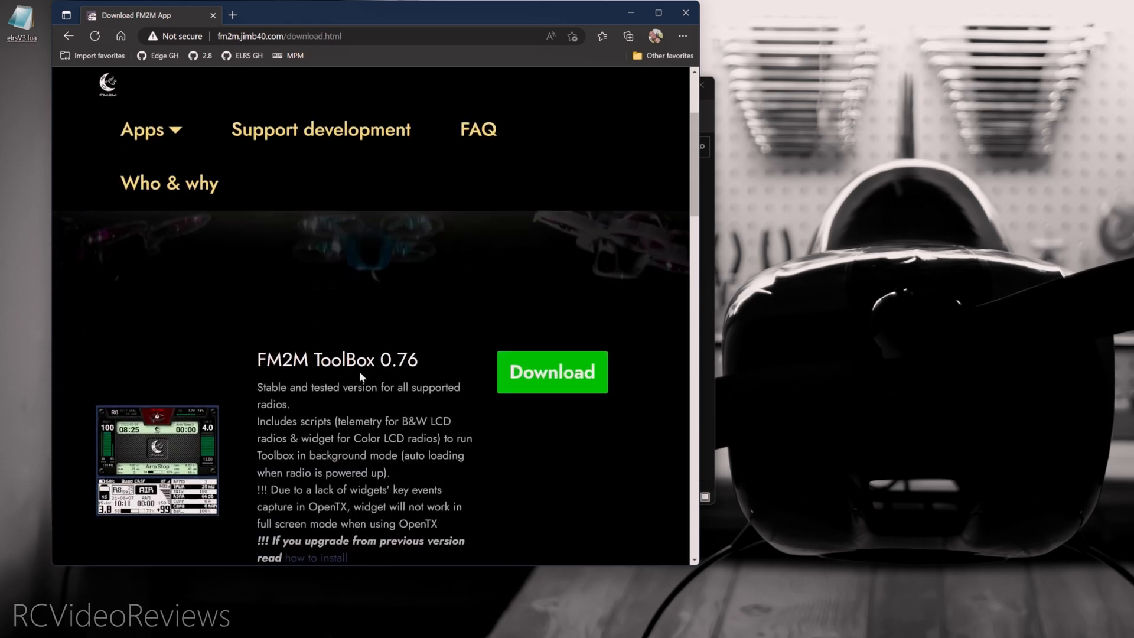
double_click(276, 360)
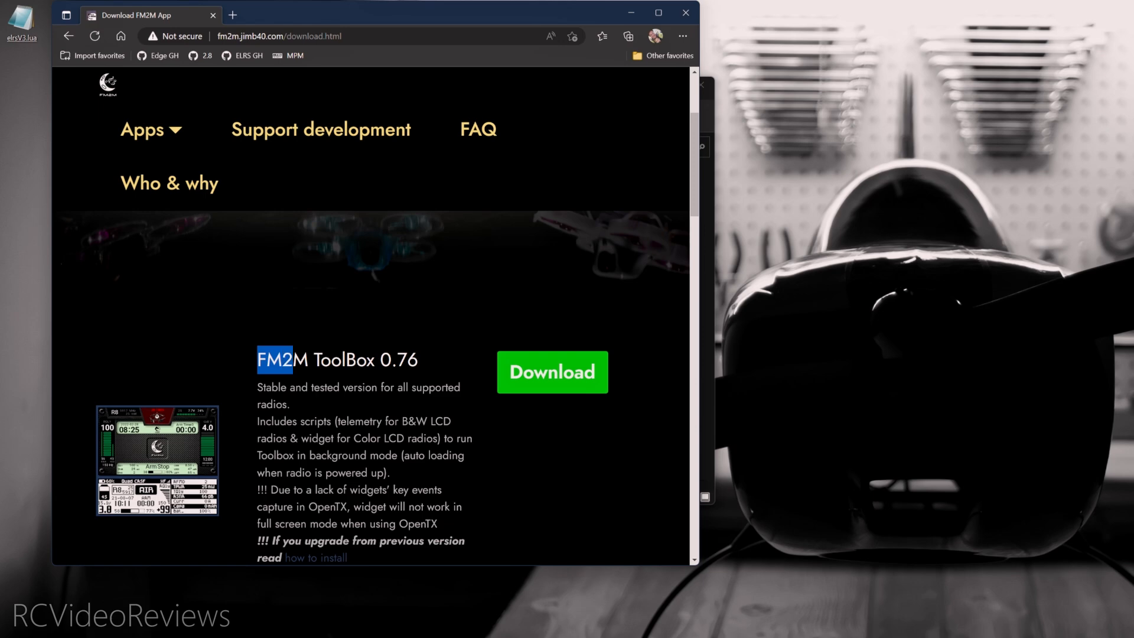
left_click_drag(258, 360, 397, 360)
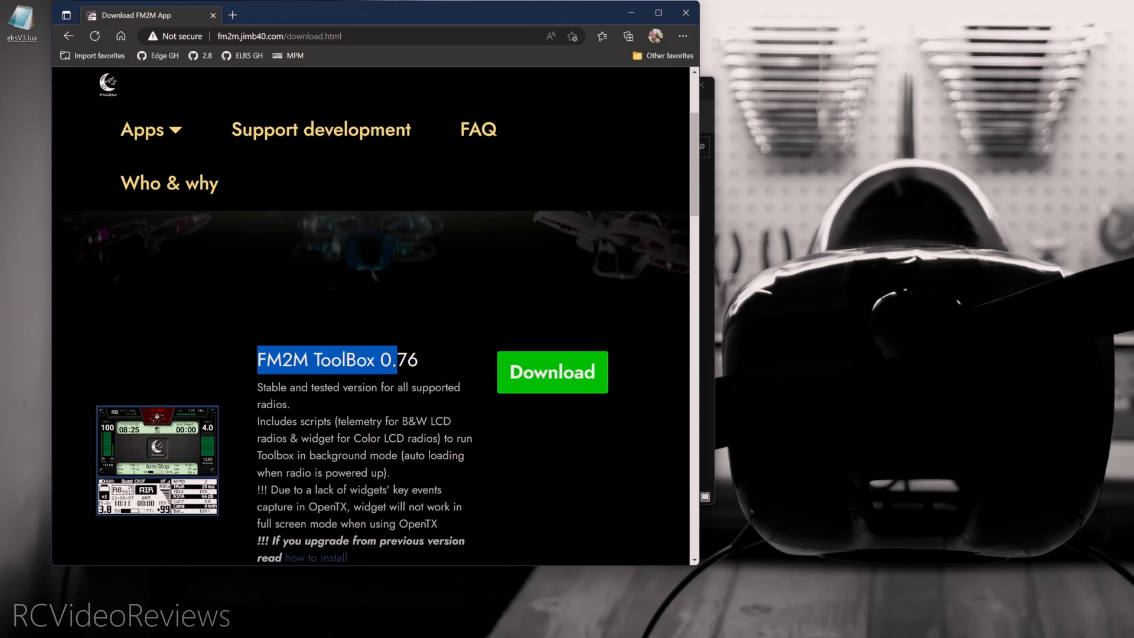
mouse_move(571, 371)
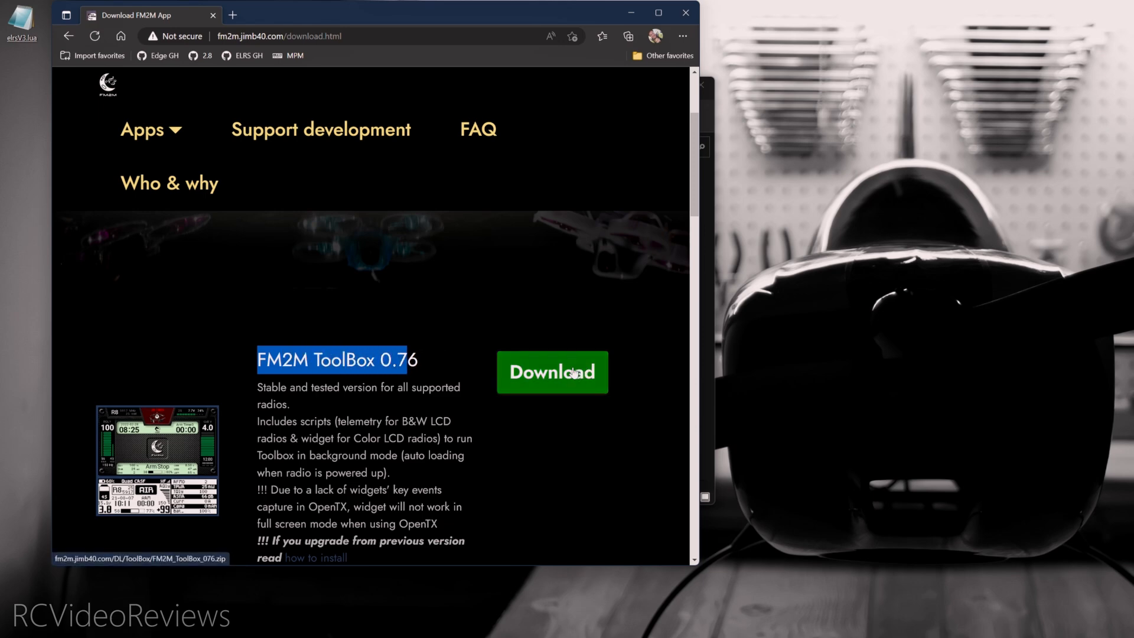
left_click(552, 372)
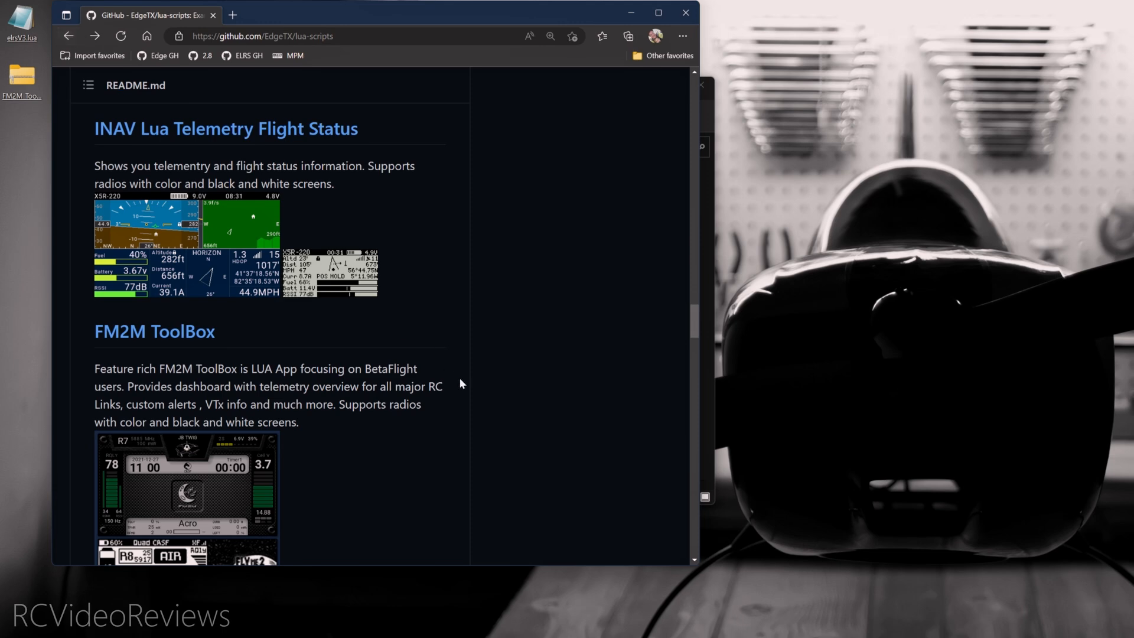
Start the ShowItAll 'Script + instructions (.zip)' download from RC-Soar
scroll("down", 3)
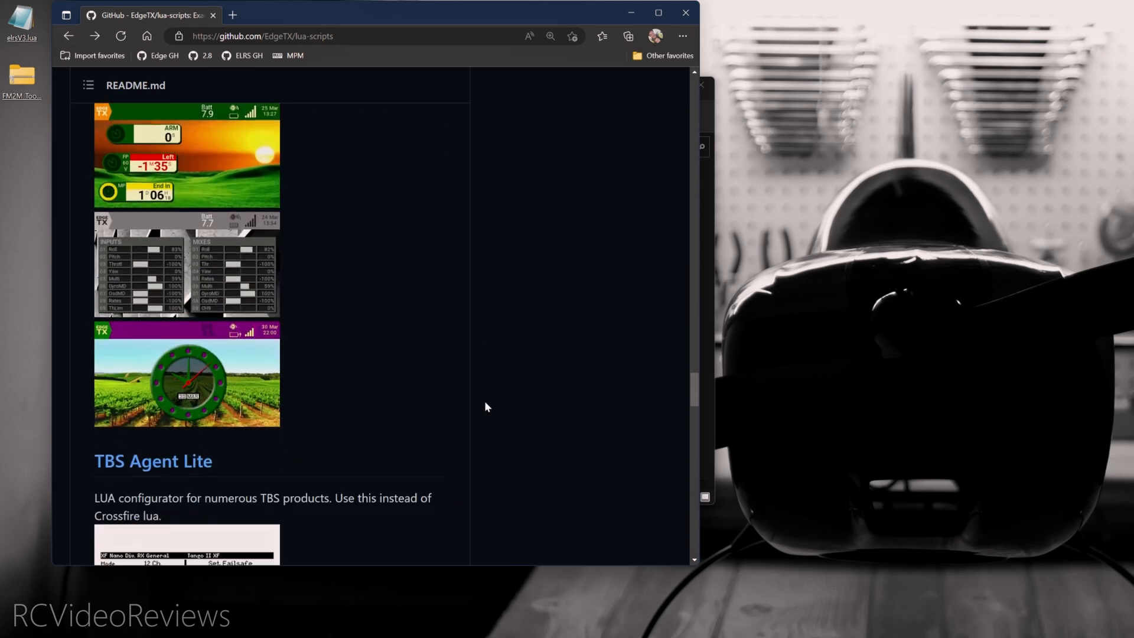
scroll("down", 3)
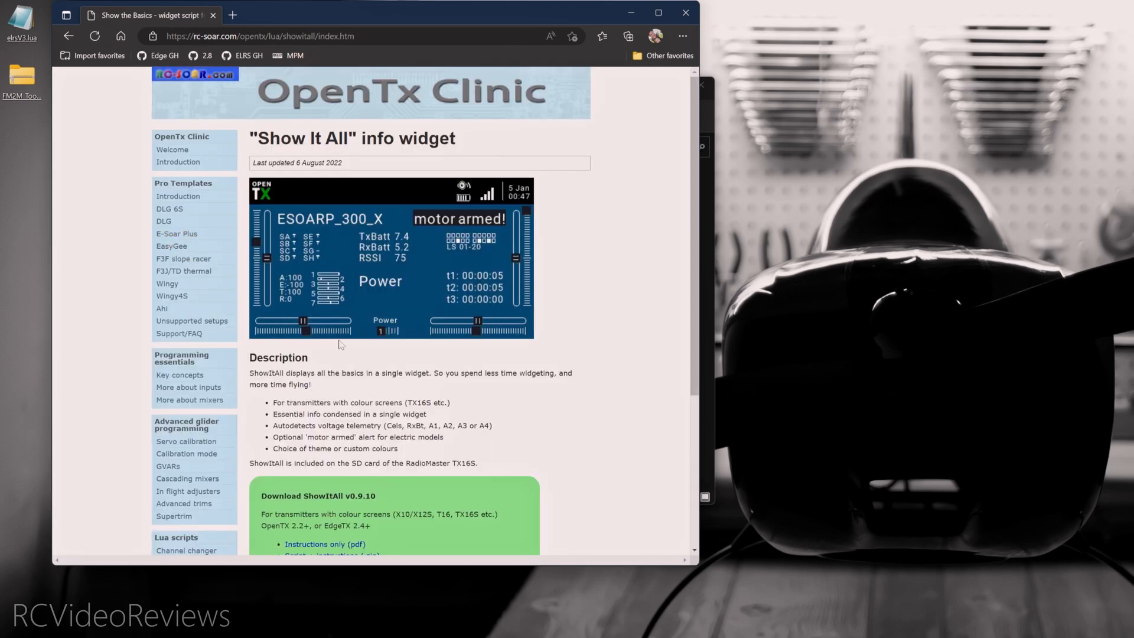
mouse_move(385, 389)
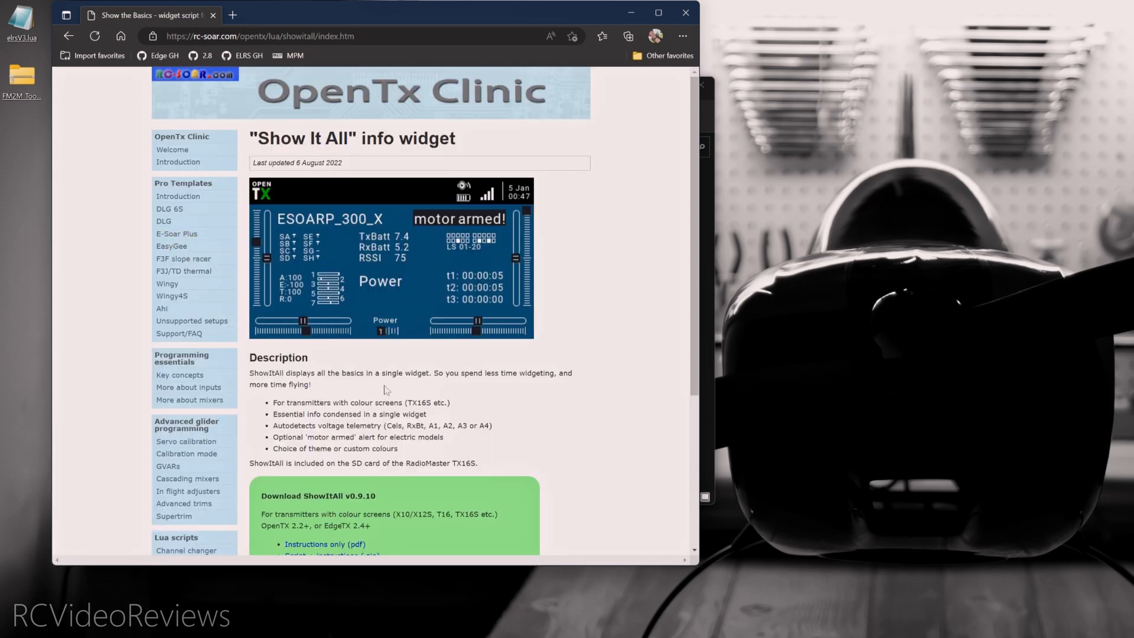
scroll("down", 3)
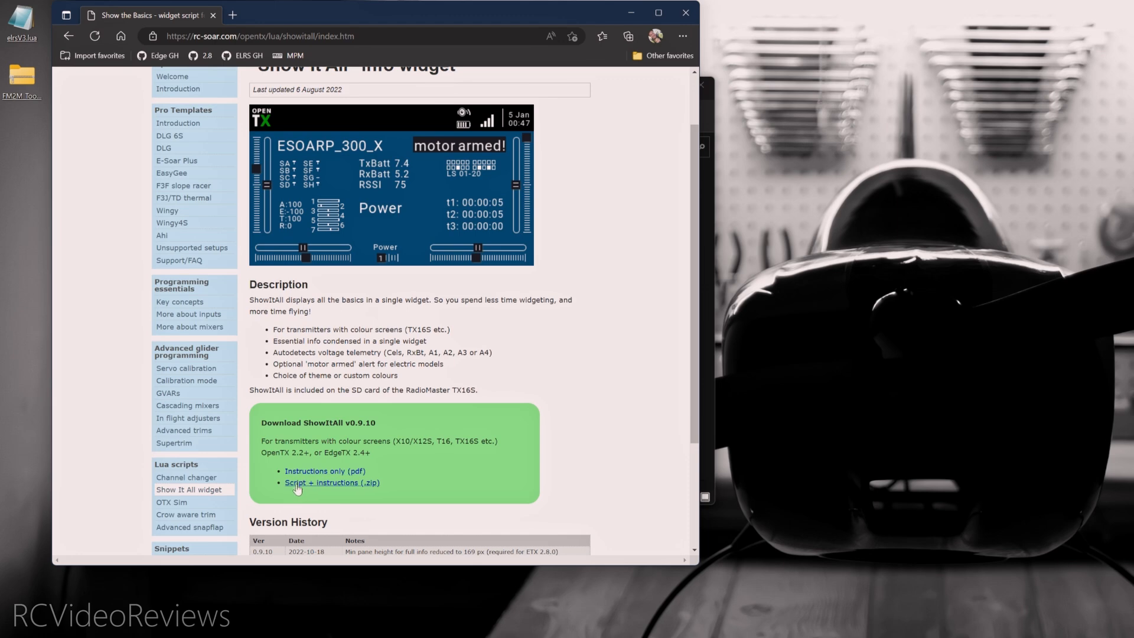
left_click(573, 36)
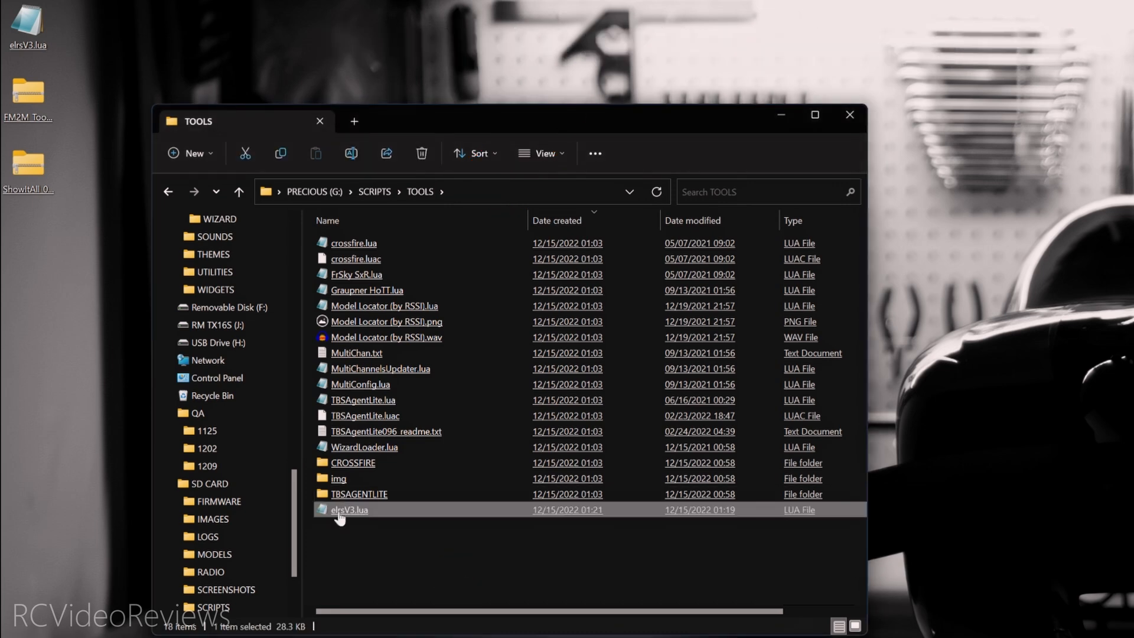
mouse_move(342, 514)
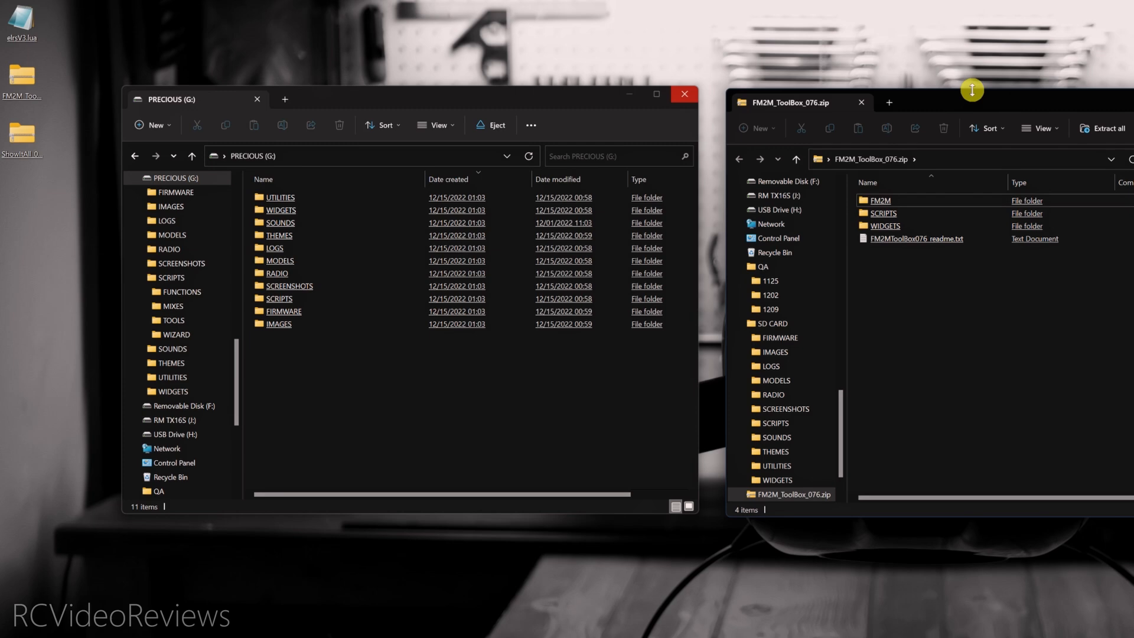
mouse_move(973, 100)
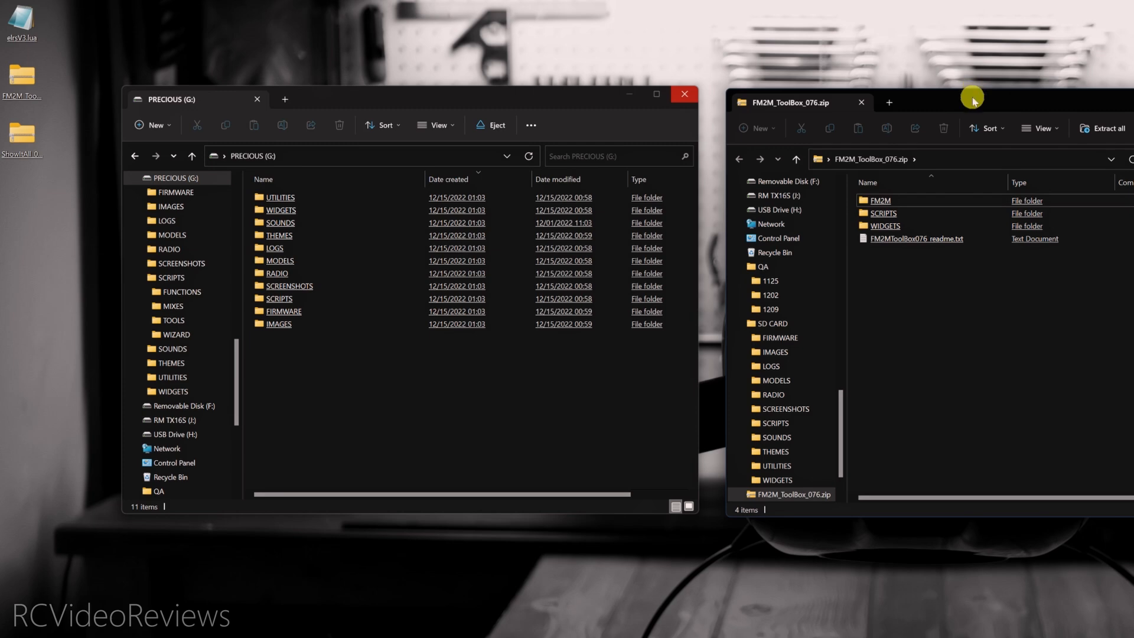
Read FM2MToolBox076_readme.txt's install step on moving folders to the SD root, then close it
left_click(917, 239)
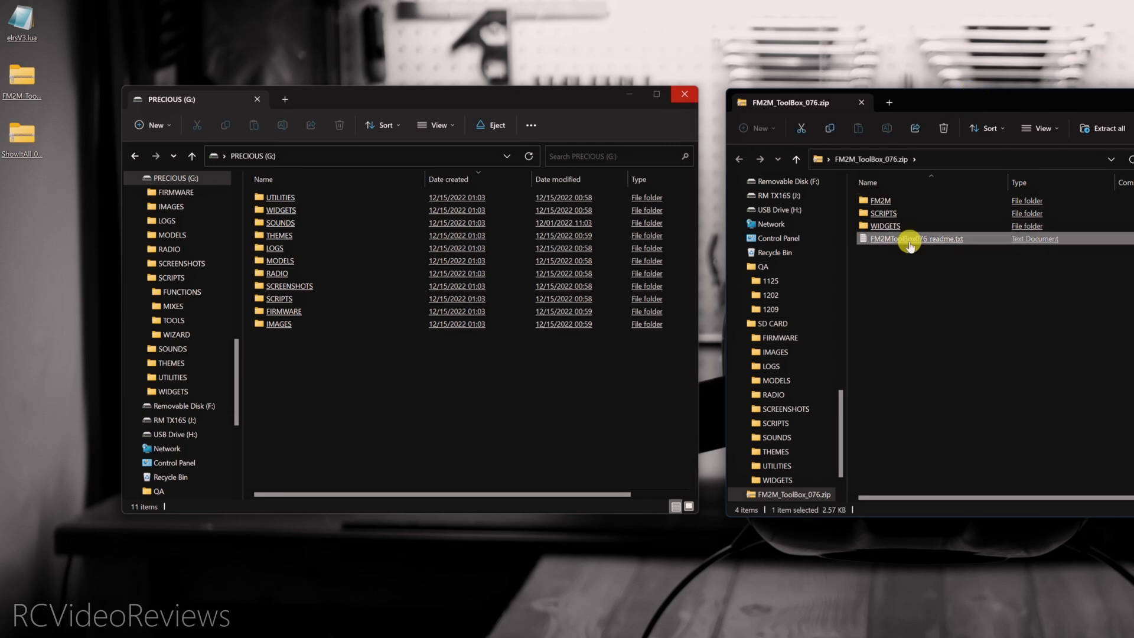
double_click(916, 239)
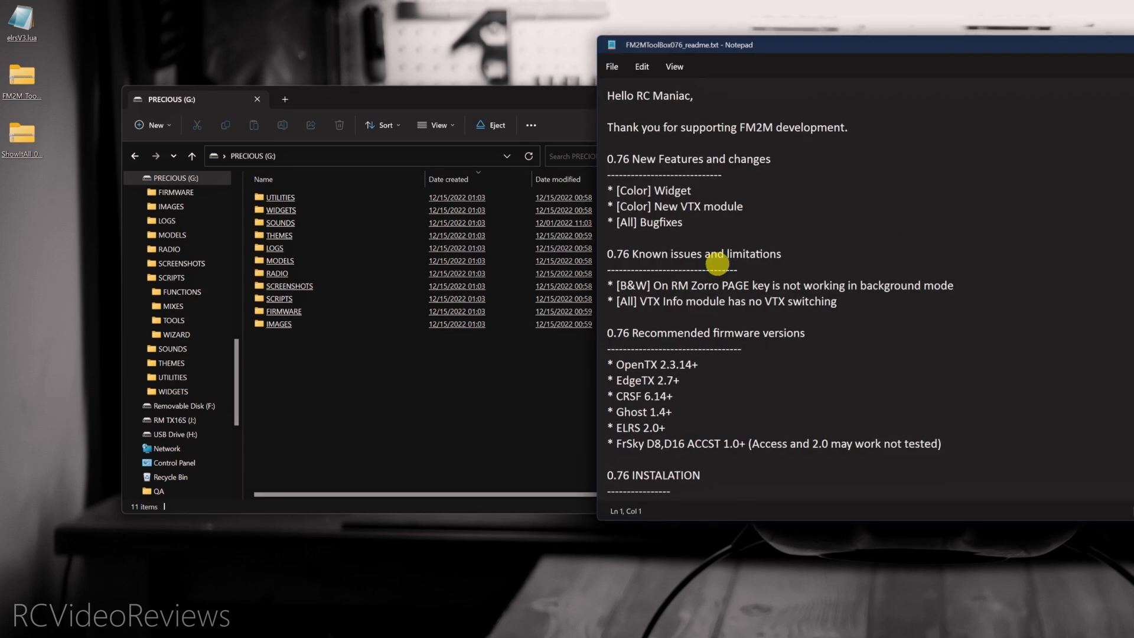
scroll("down", 3)
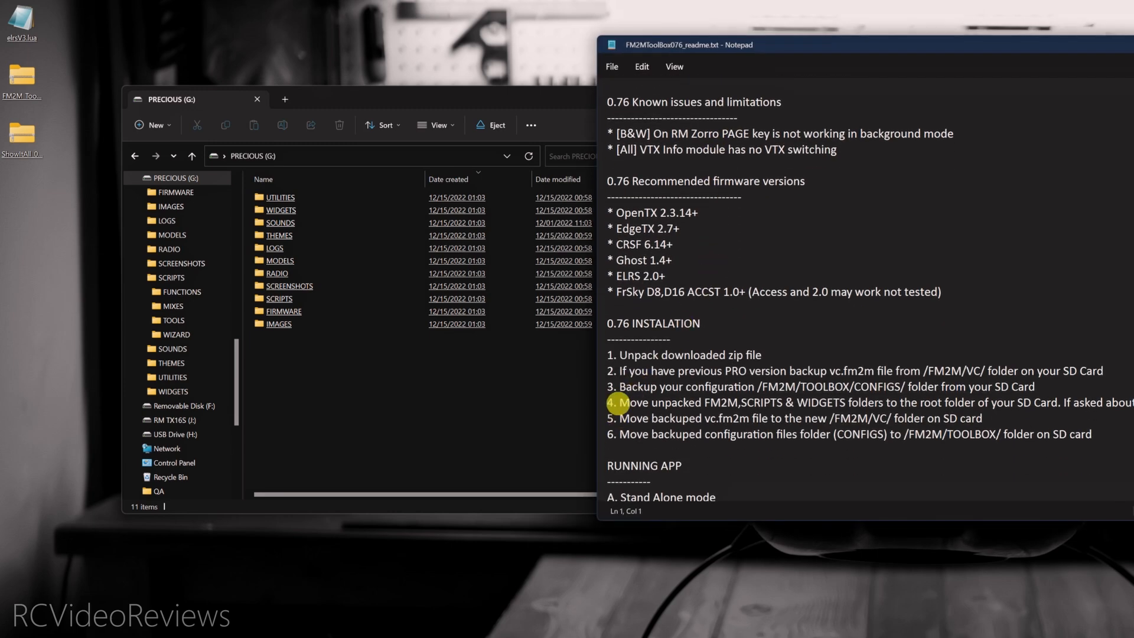
left_click_drag(620, 403, 854, 402)
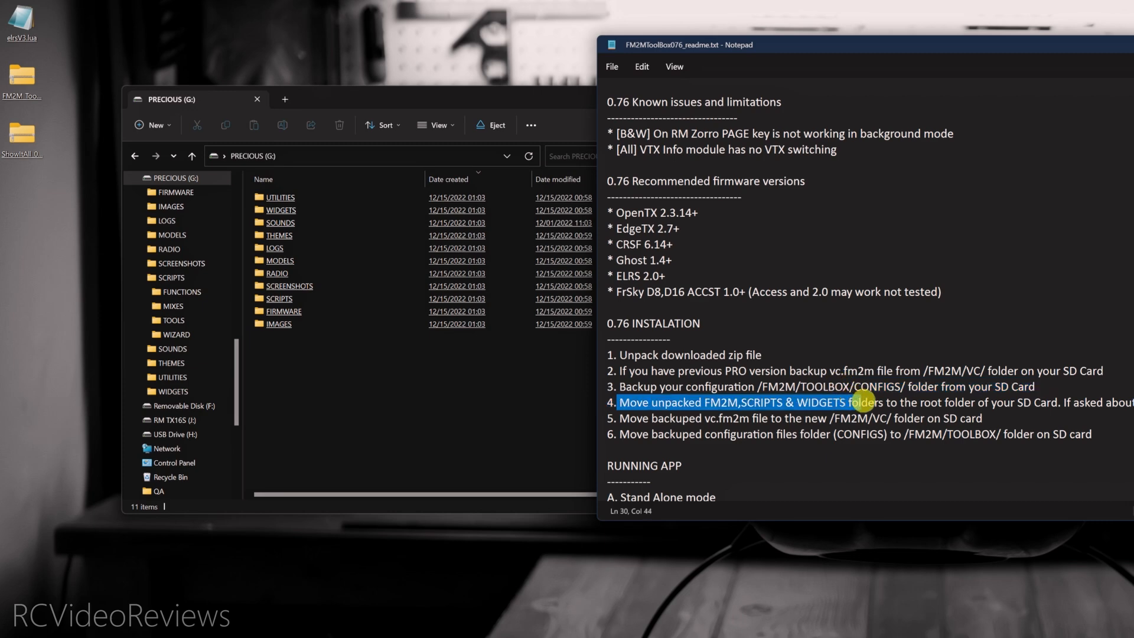
left_click_drag(864, 402, 1020, 402)
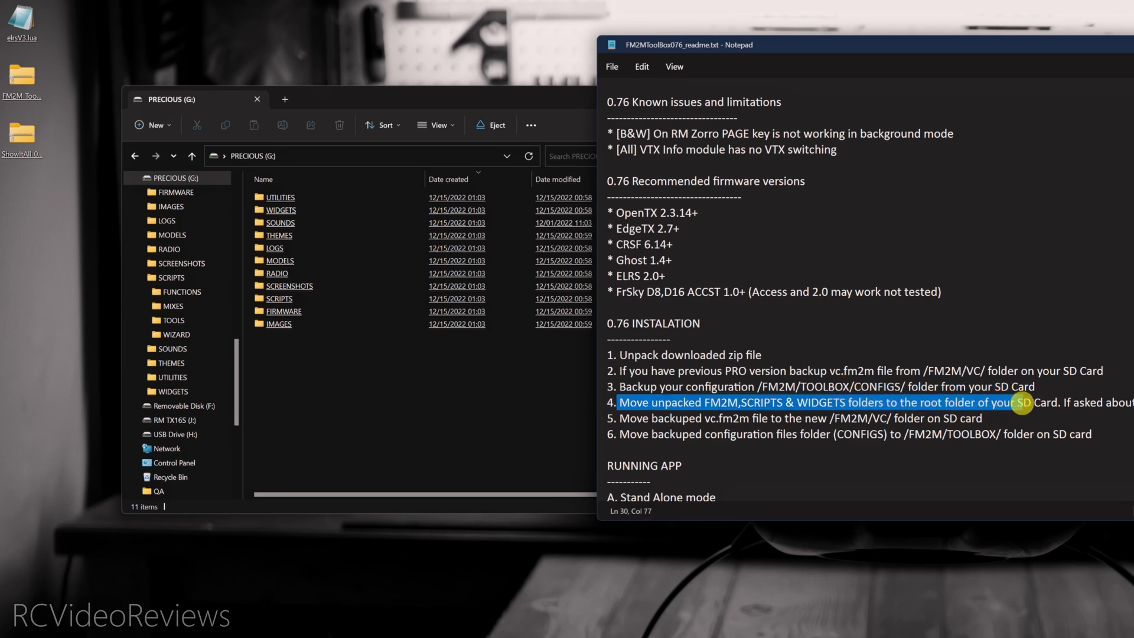
left_click(683, 94)
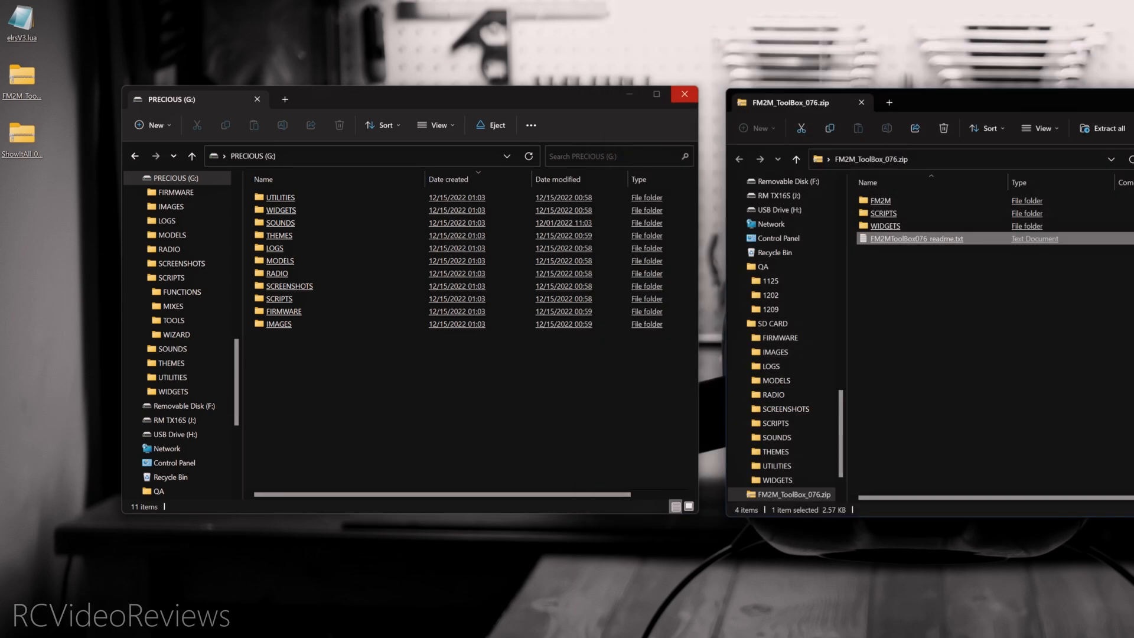
mouse_move(999, 310)
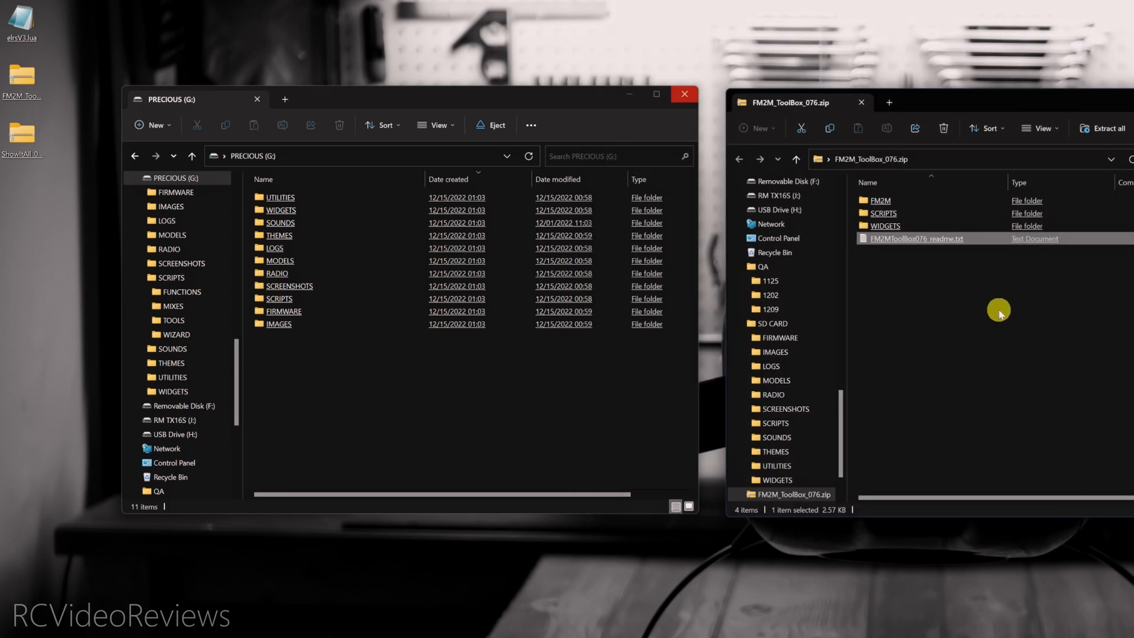
mouse_move(1001, 306)
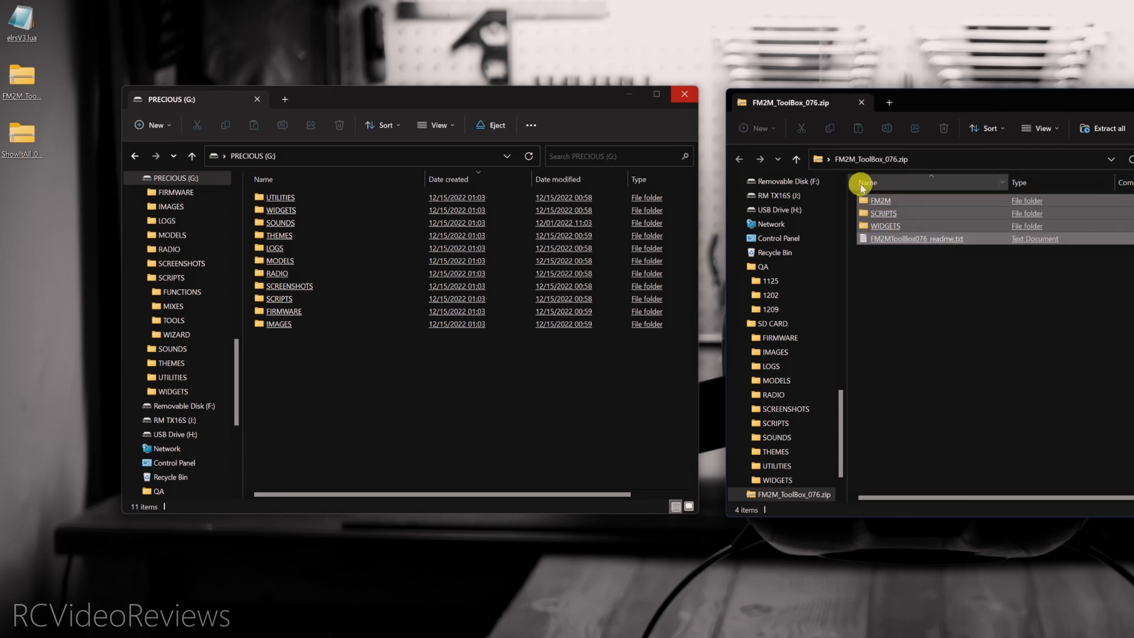
Drag FM2M, SCRIPTS, WIDGETS and the readme onto the PRECIOUS (G:) root
left_click_drag(904, 217, 498, 405)
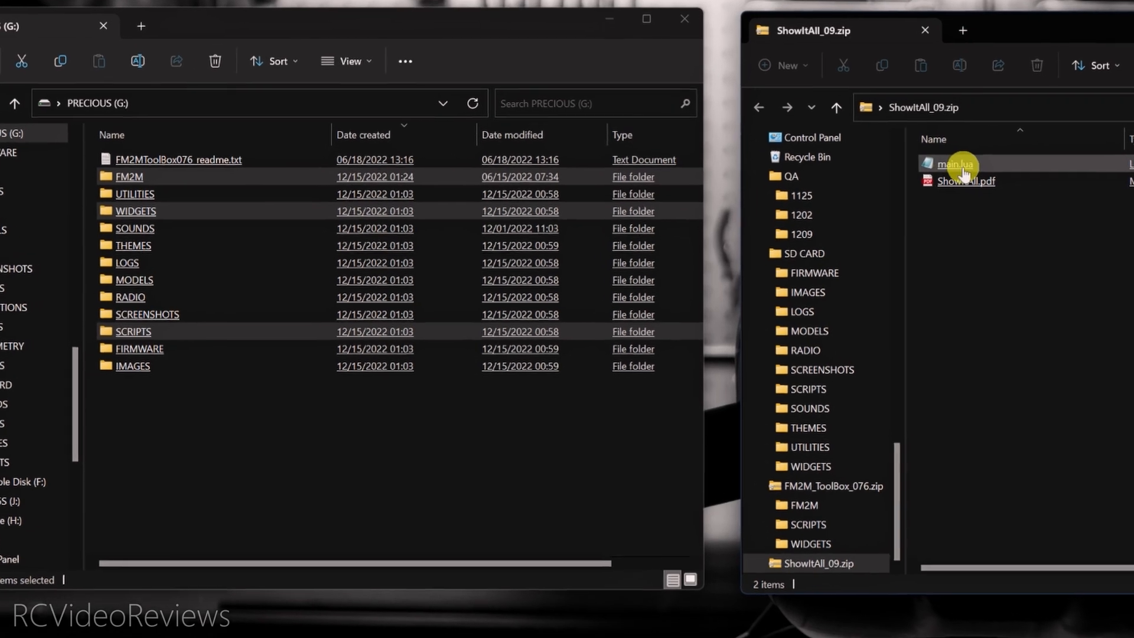
Create a ShowitAll folder in WIDGETS and copy main.lua from ShowItAll_09.zip into it
left_click(958, 165)
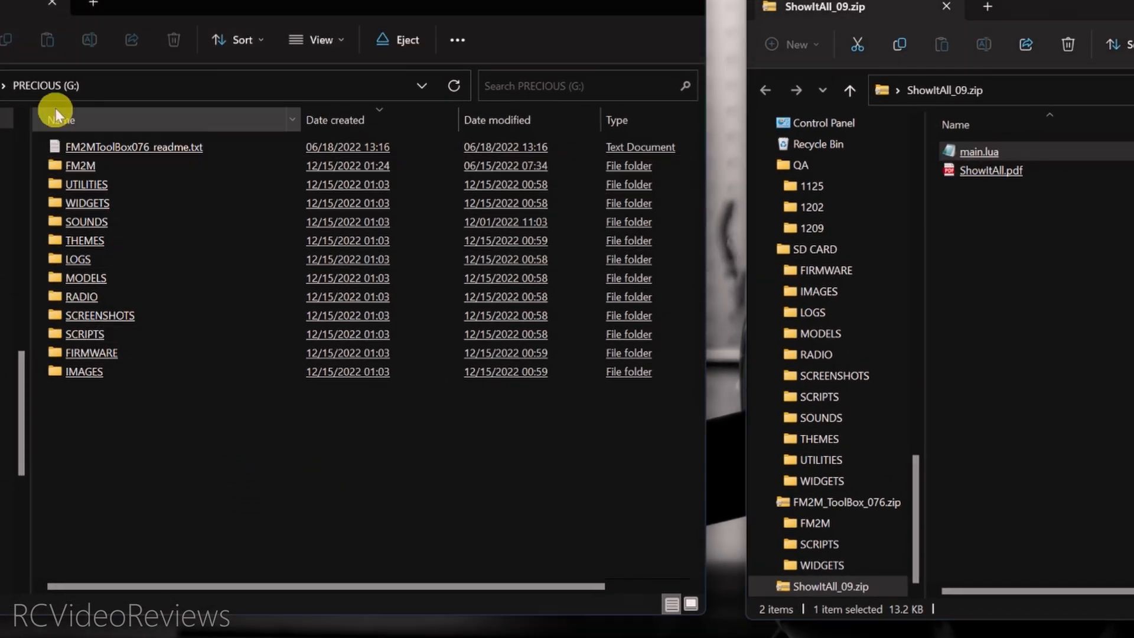
mouse_move(93, 207)
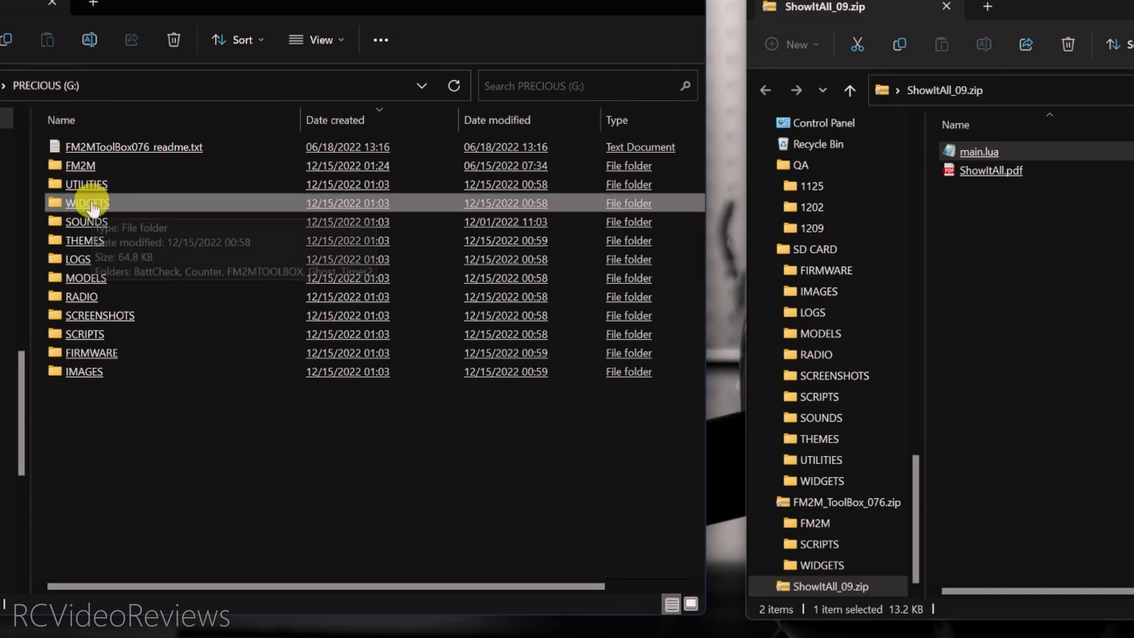
double_click(84, 202)
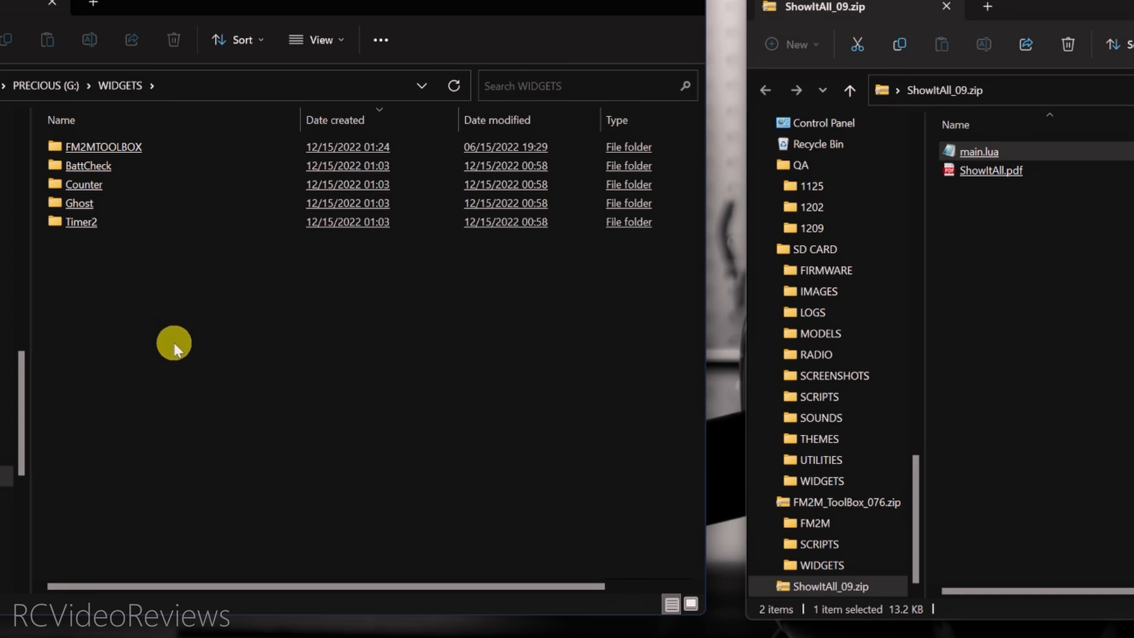
mouse_move(137, 354)
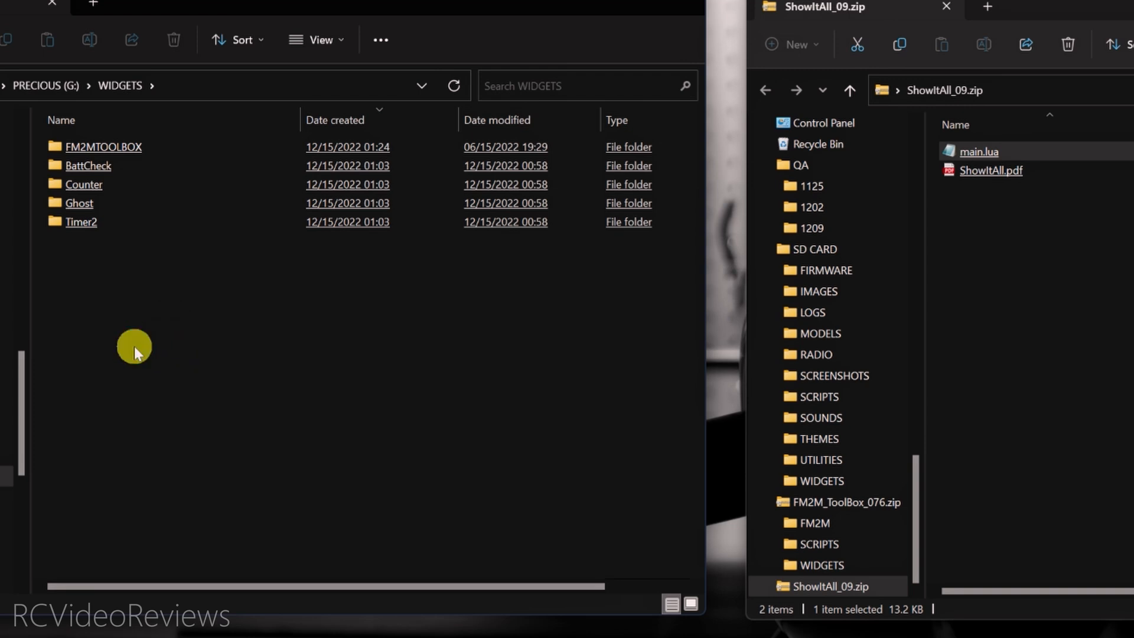
right_click(133, 348)
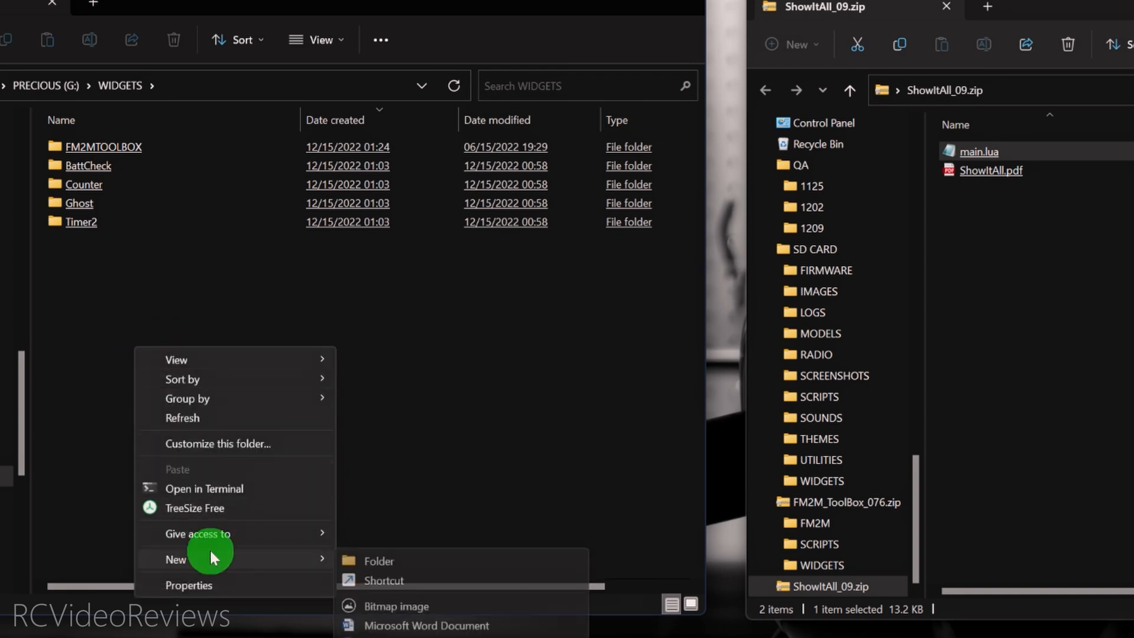
left_click(379, 561)
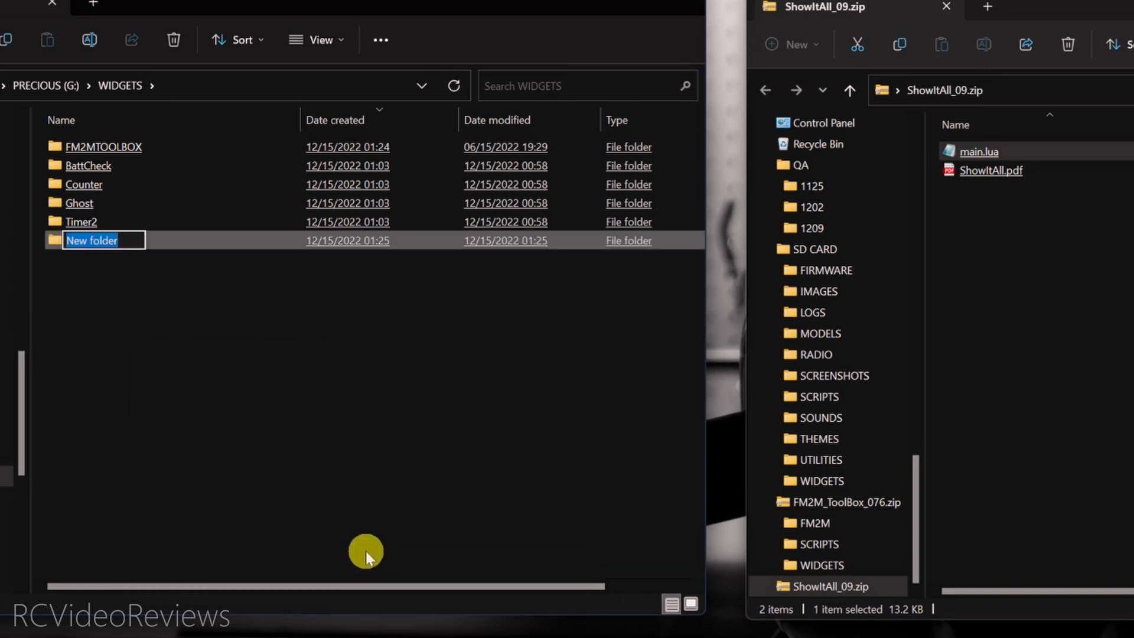
type("ShowitAll")
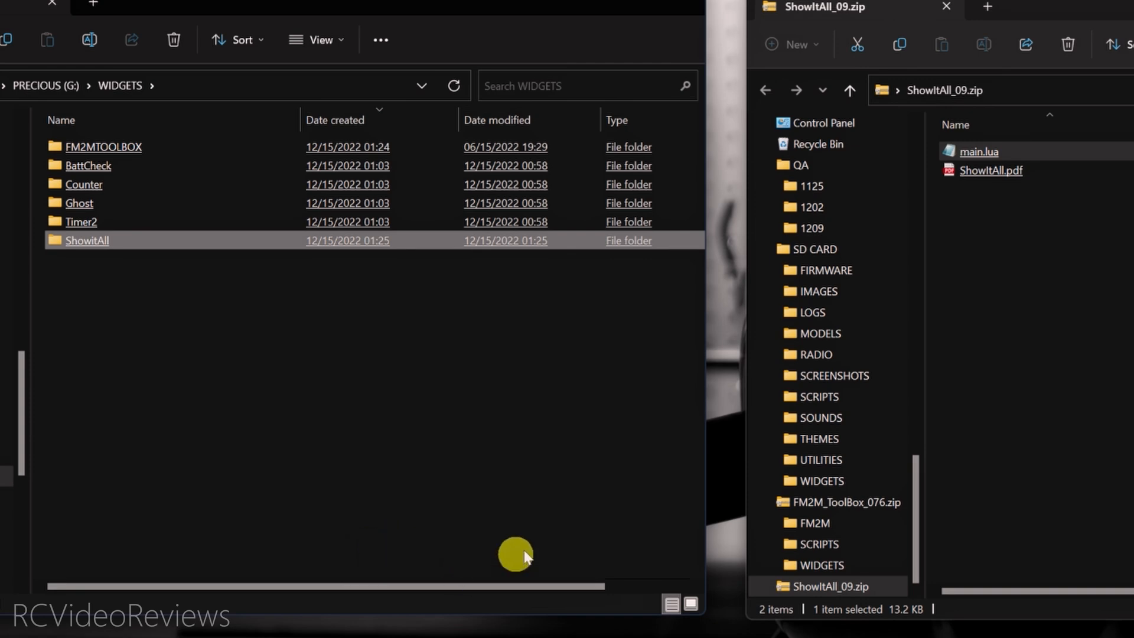
mouse_move(77, 246)
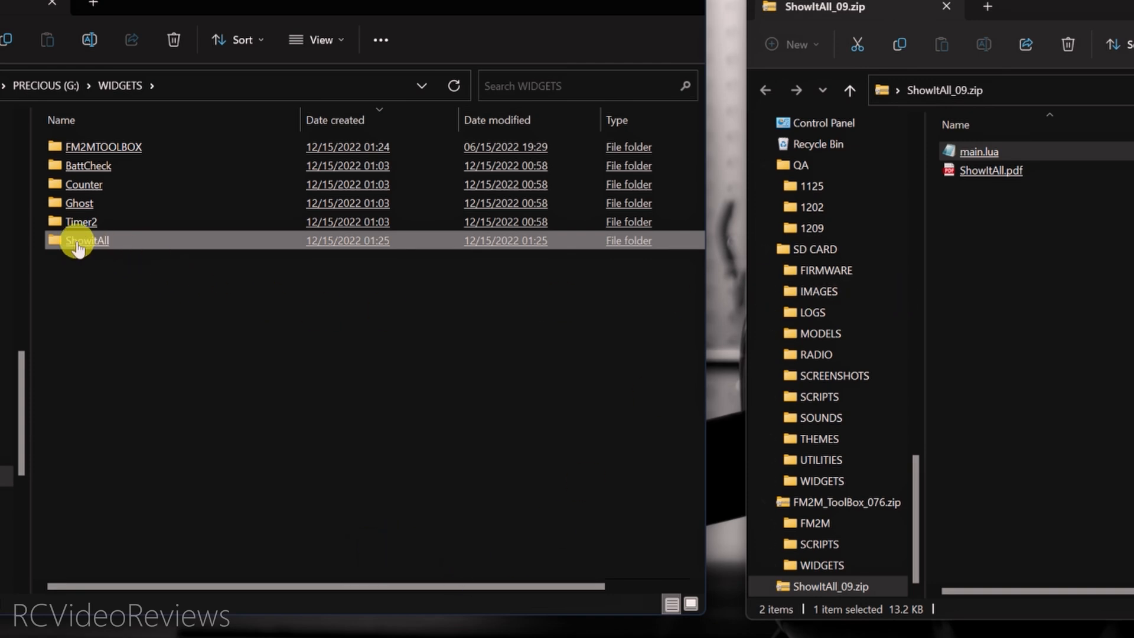
mouse_move(81, 247)
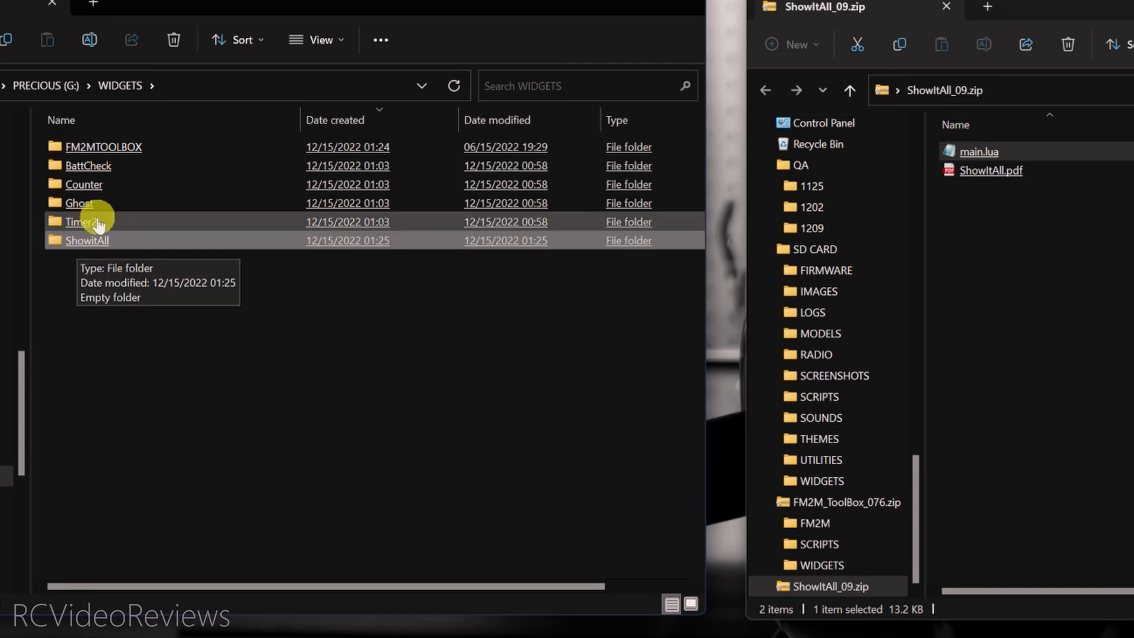
mouse_move(97, 147)
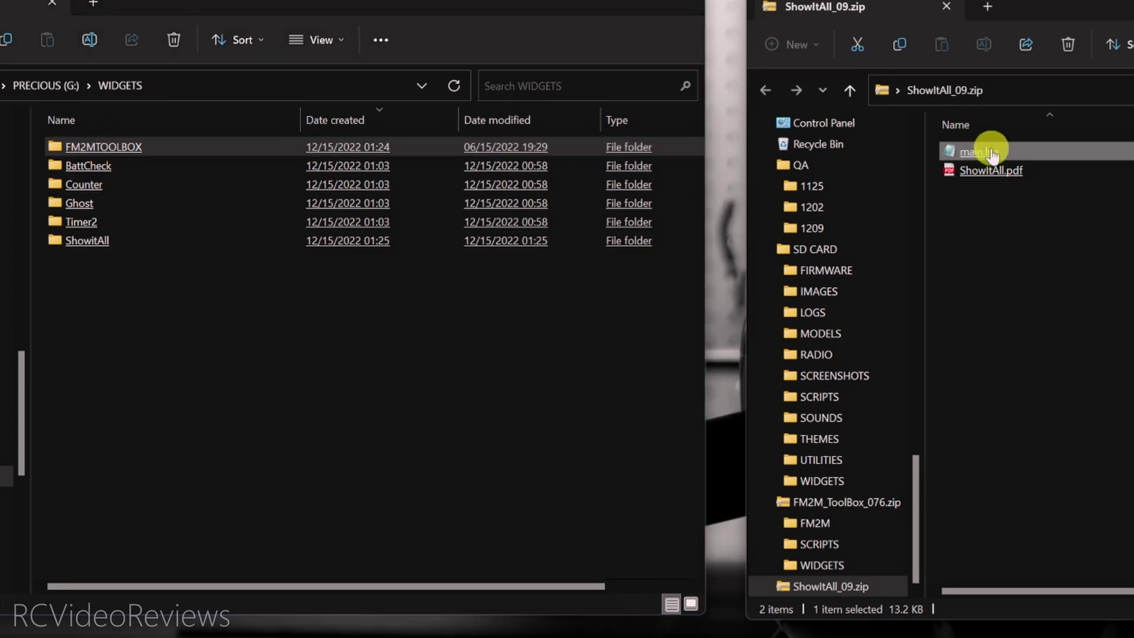
left_click_drag(977, 151, 86, 240)
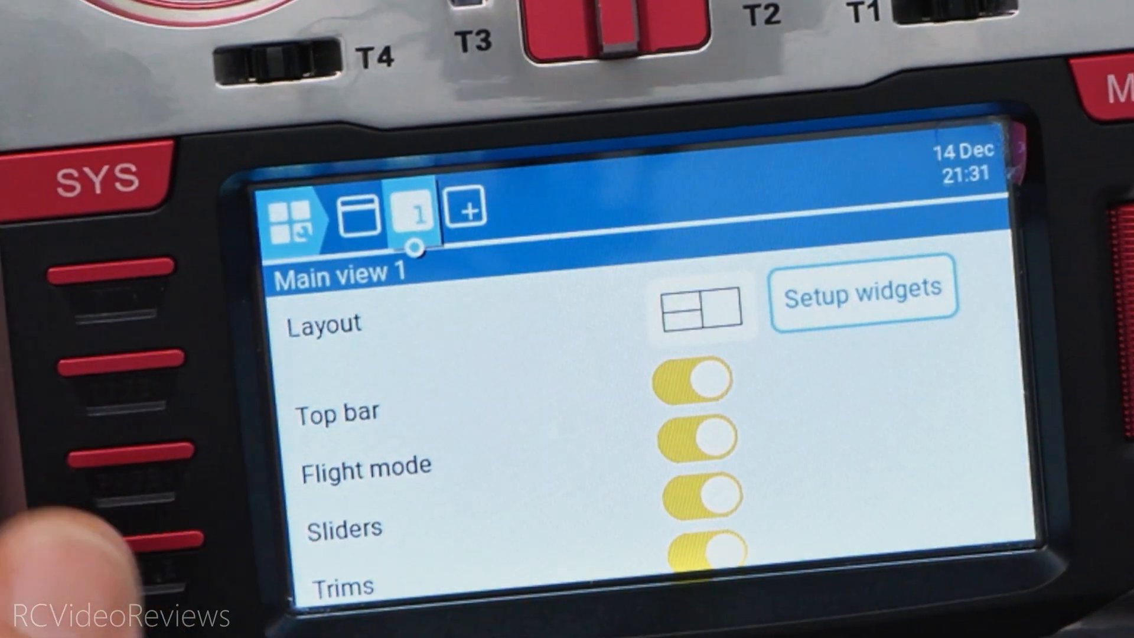
Add Main view 2 in the EdgeTX screen setup and choose its layout
left_click(463, 222)
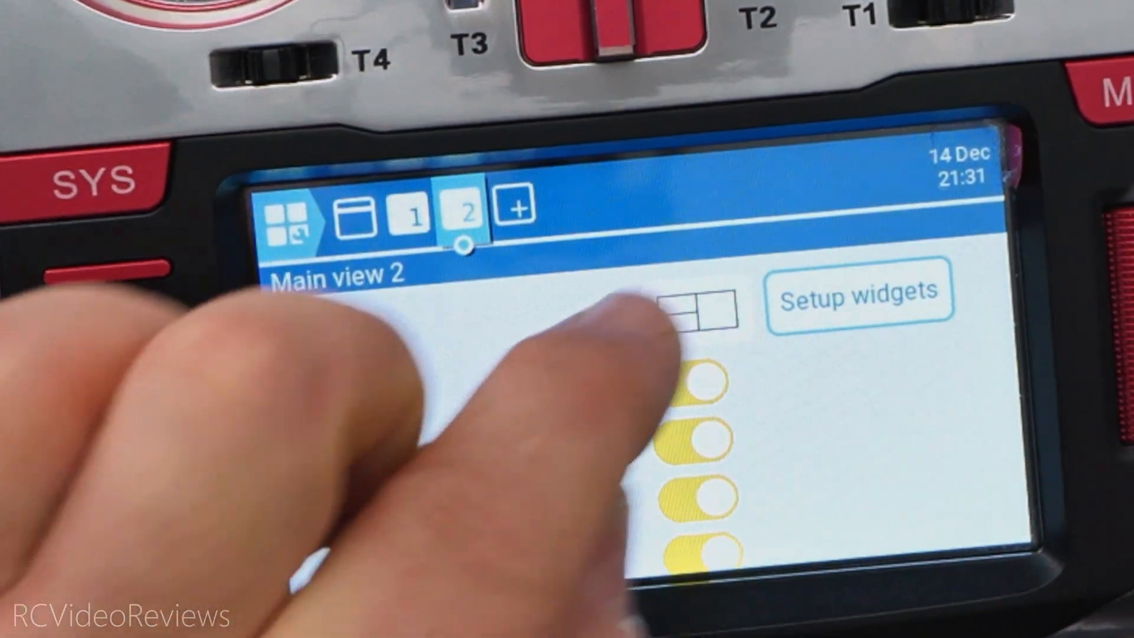
left_click(704, 314)
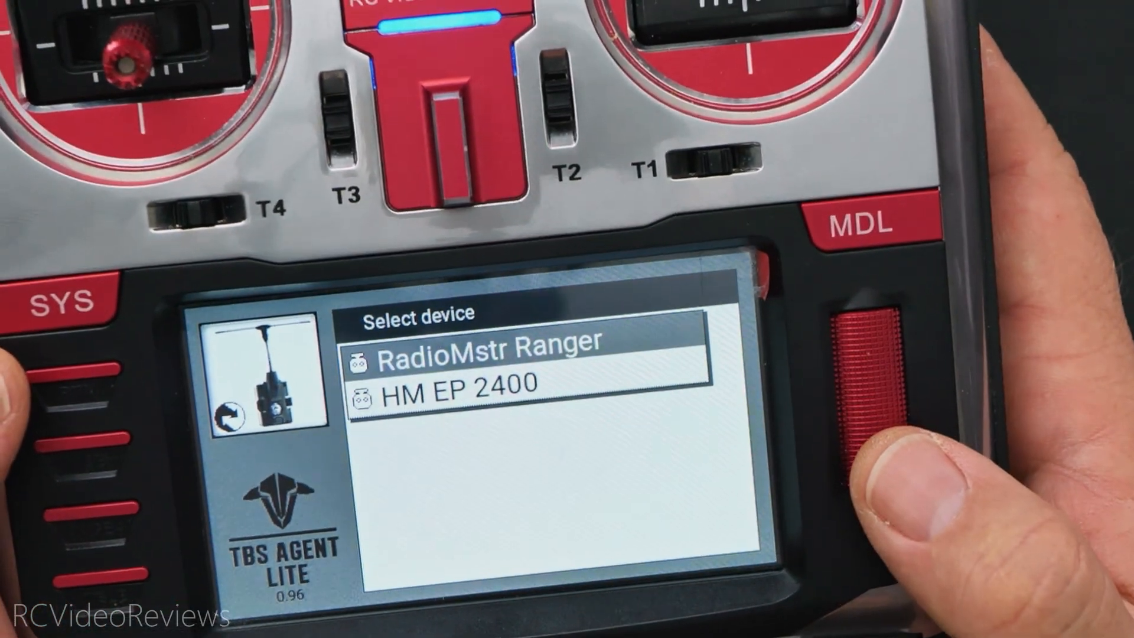
Select a device in TBS Agent Lite, then exit to the Katana model screen
left_click(487, 360)
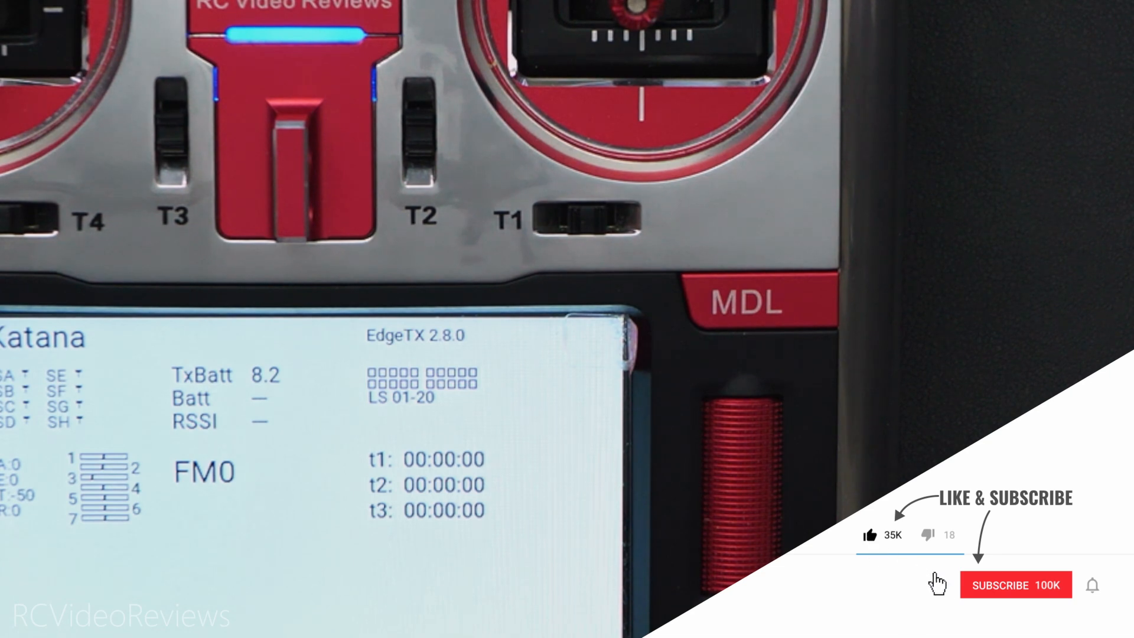
left_click(1016, 585)
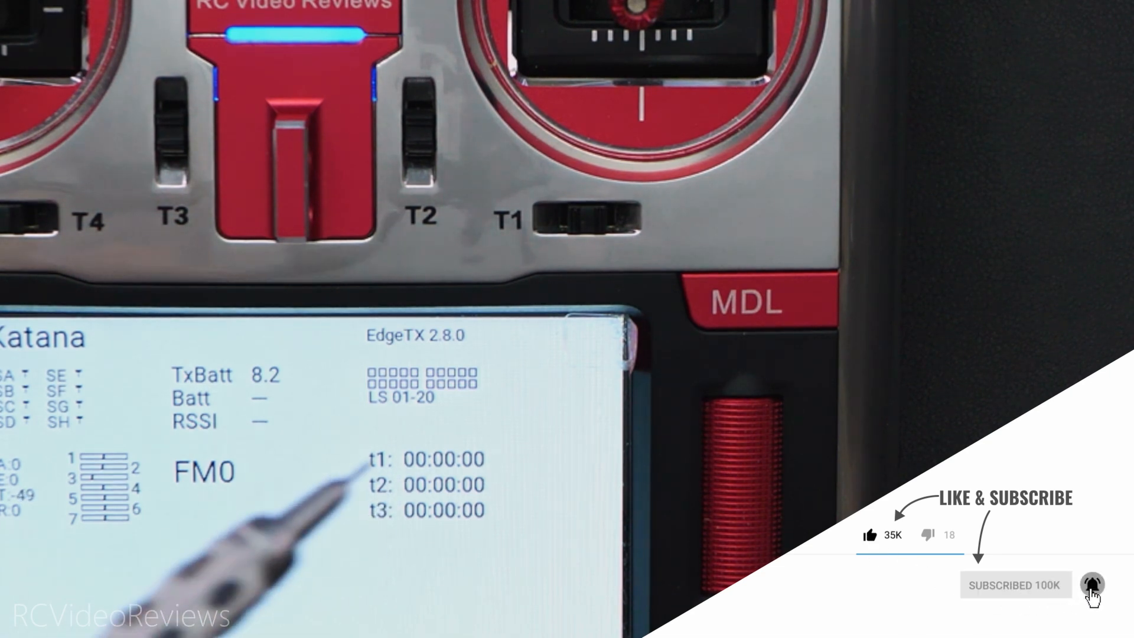